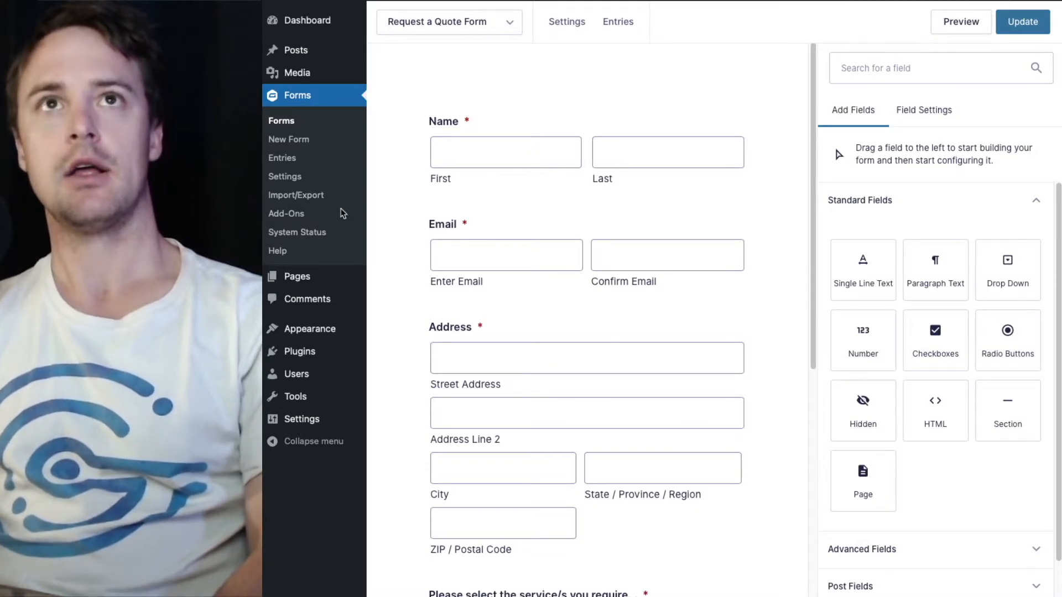
Reach the Request a Quote Form's Notifications list via the form's Settings menu
click(566, 21)
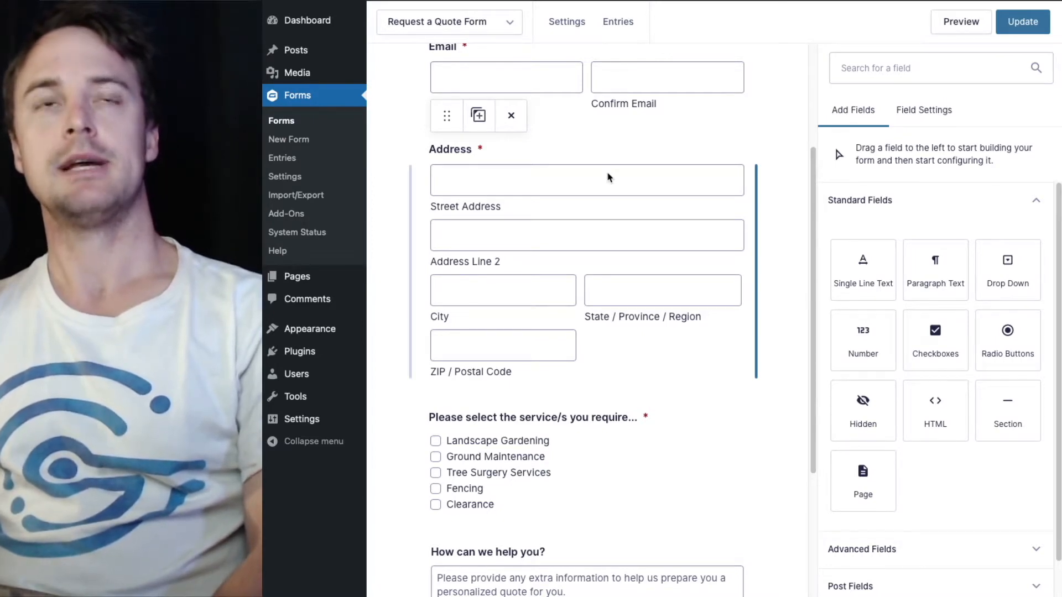
scroll(up, 3)
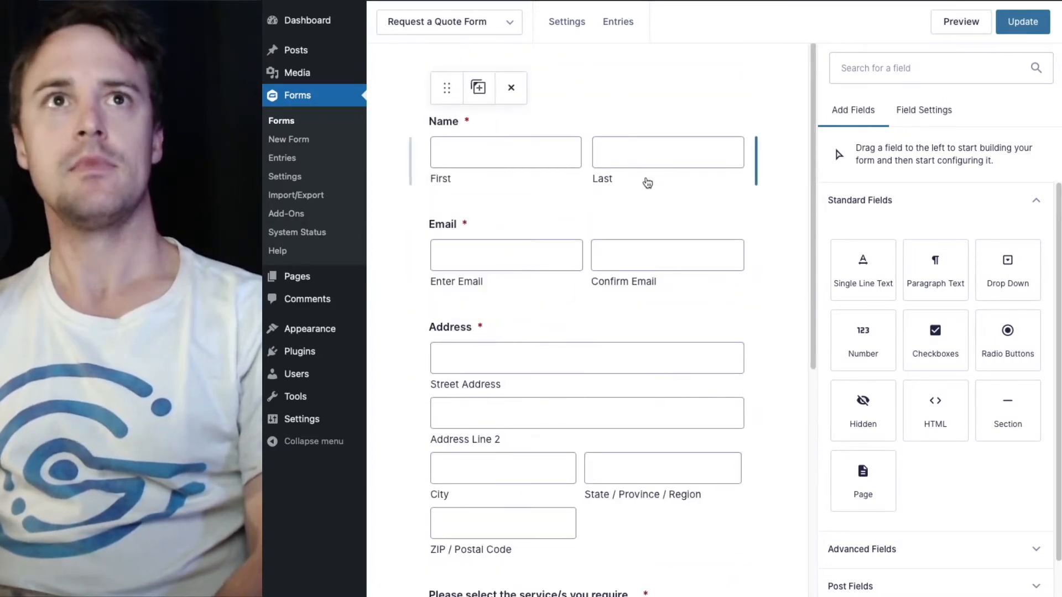
scroll(down, 3)
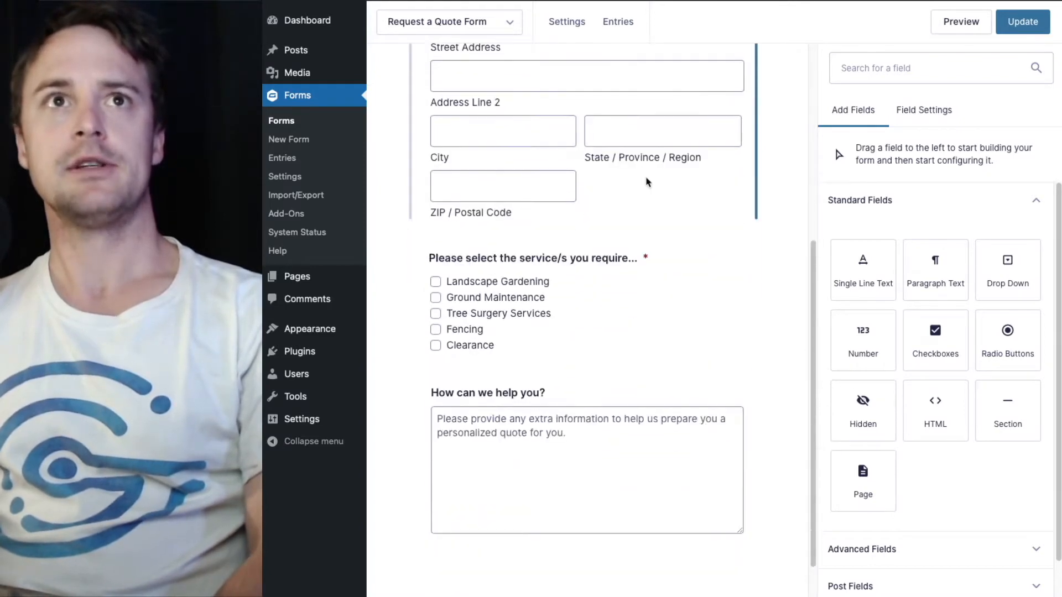
scroll(down, 3)
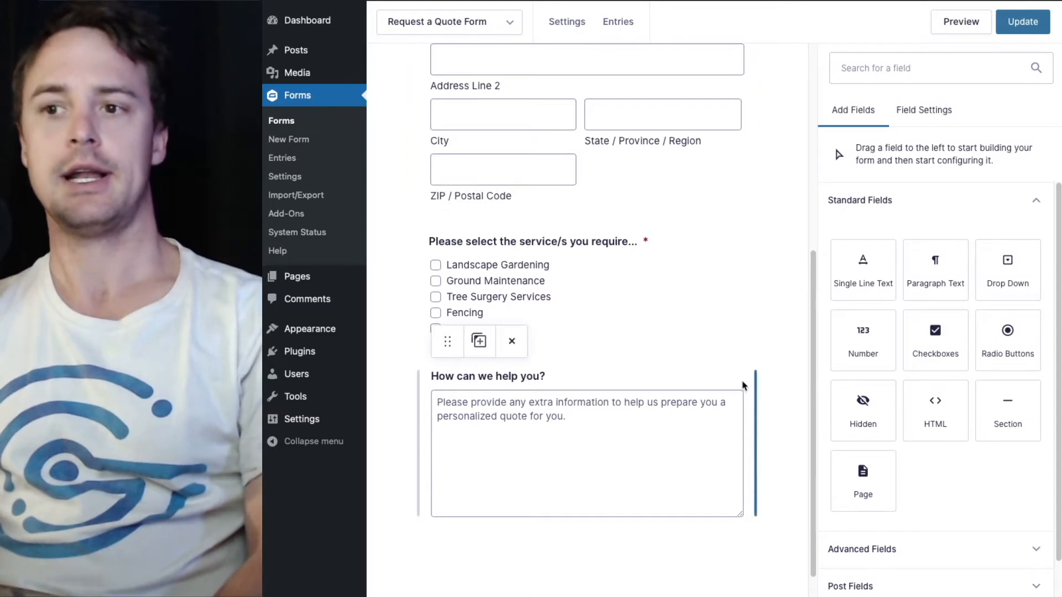
scroll(up, 3)
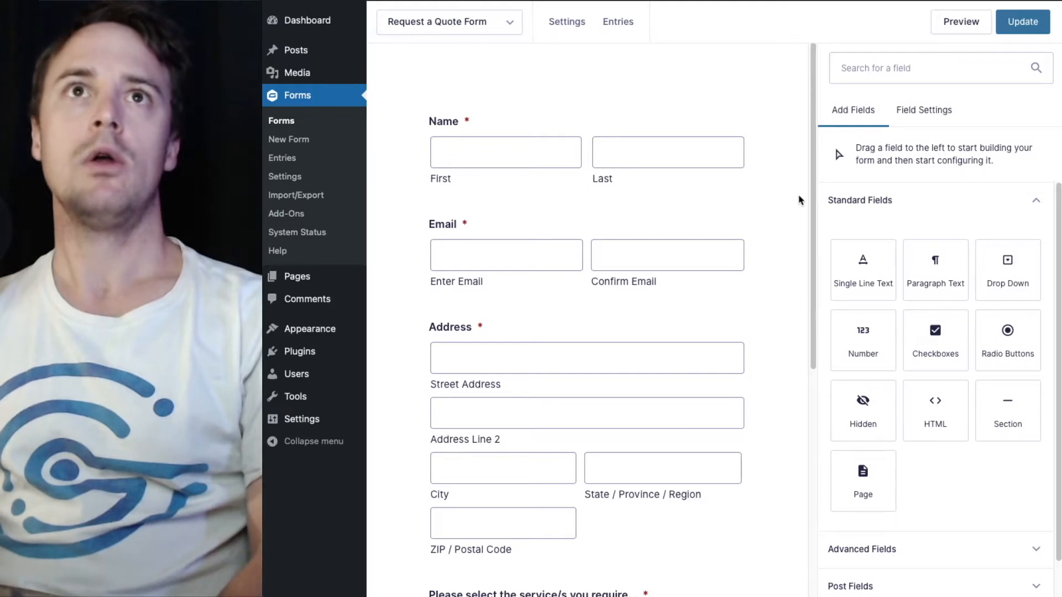
mouse_move(648, 5)
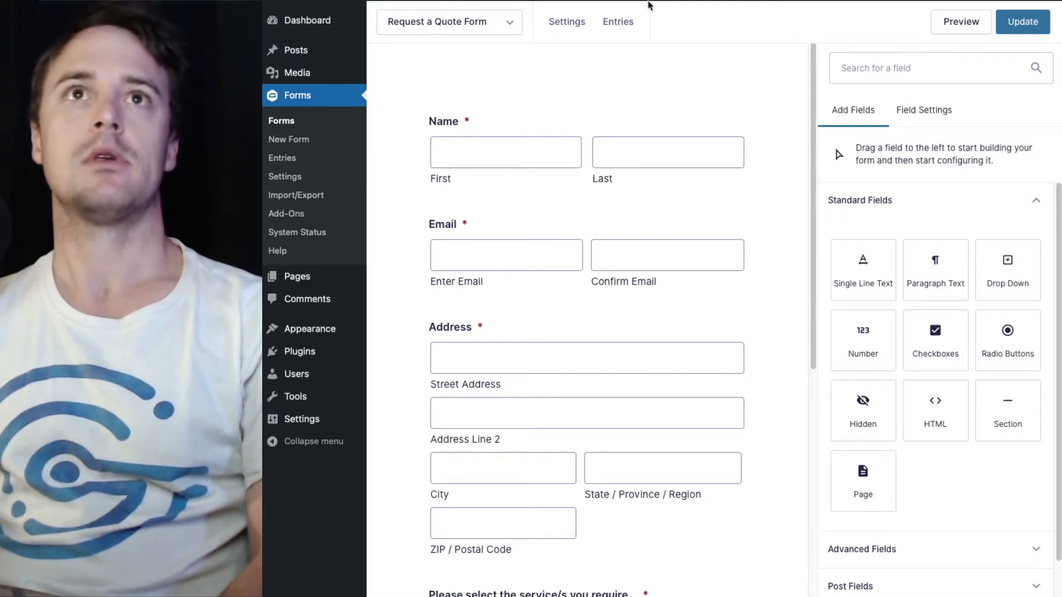
click(567, 21)
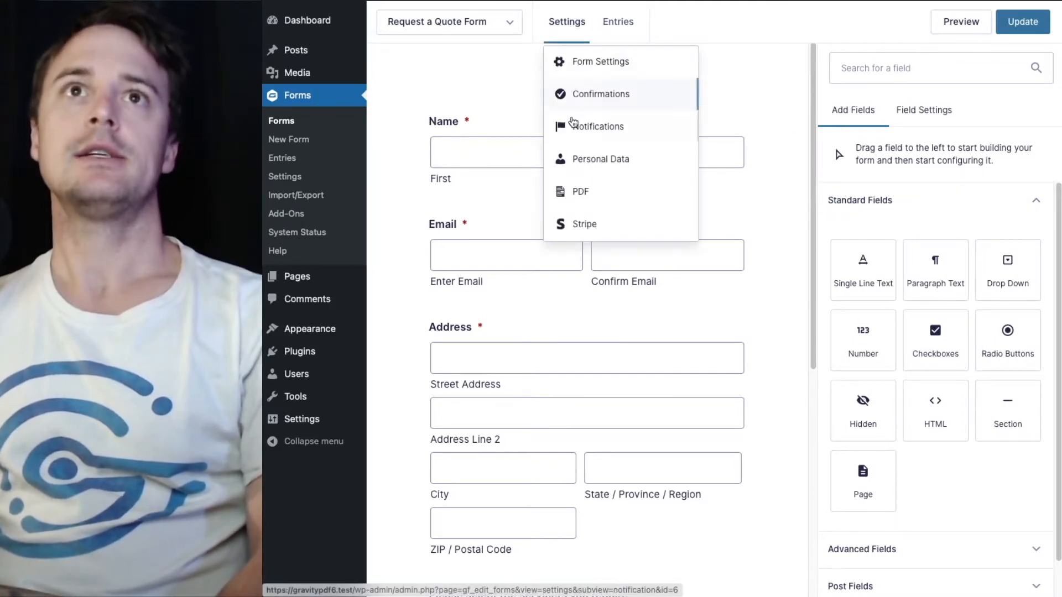
click(599, 126)
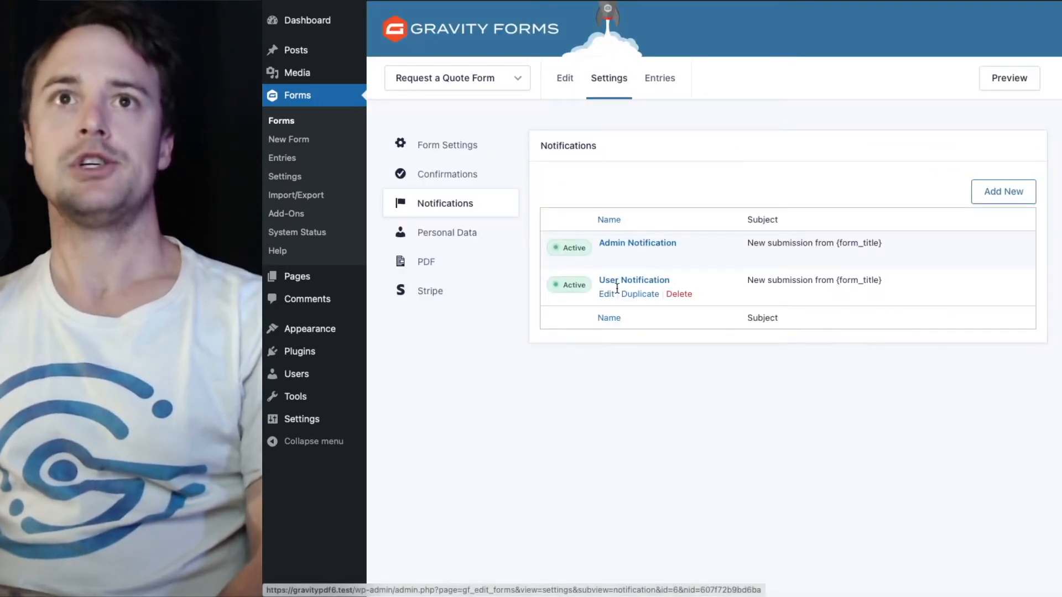
mouse_move(607, 256)
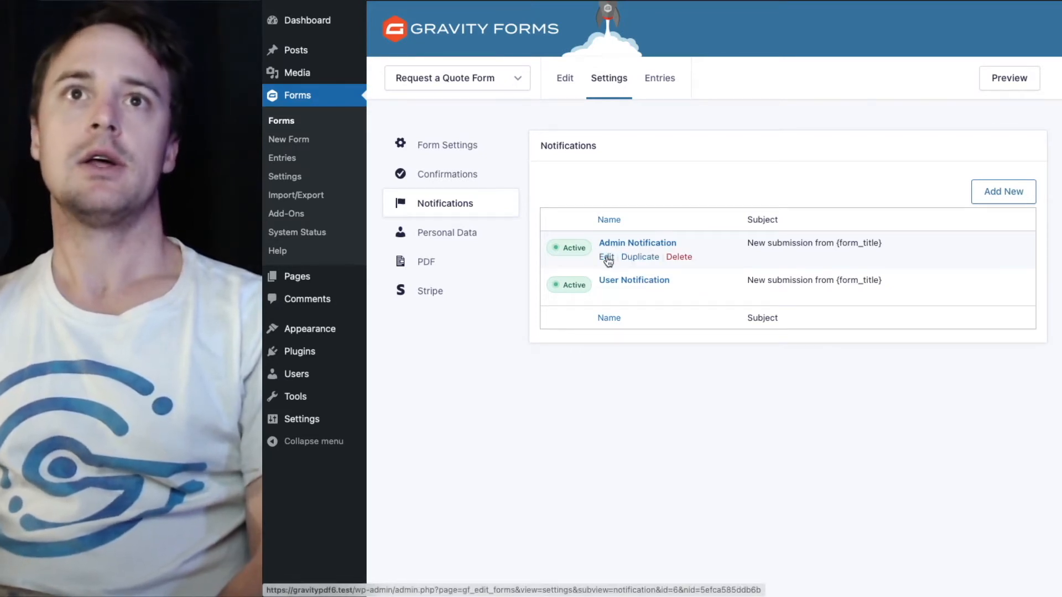
click(605, 257)
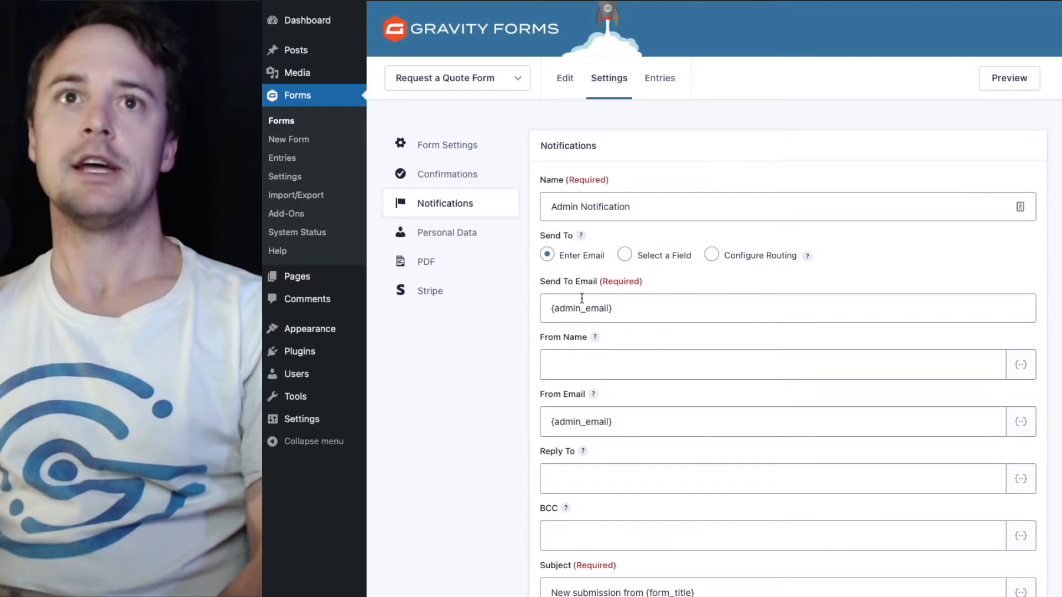
mouse_move(695, 195)
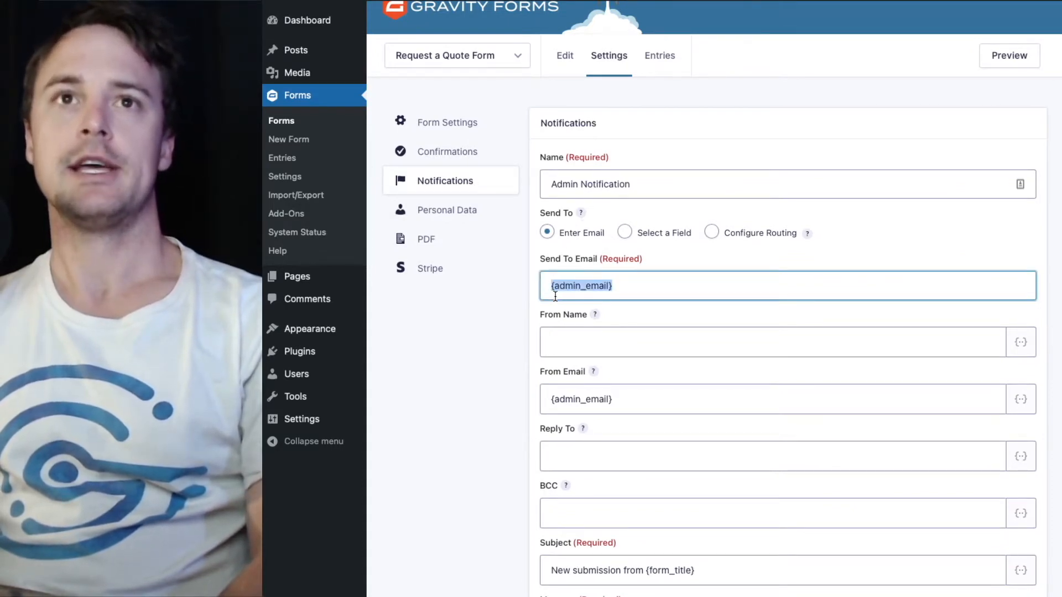
mouse_move(308, 467)
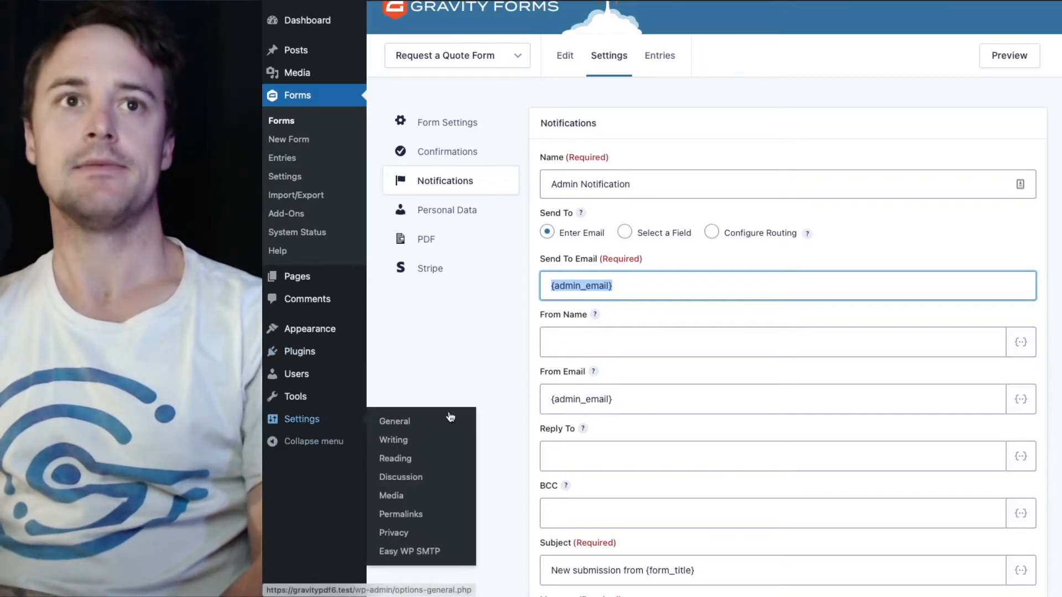
mouse_move(473, 399)
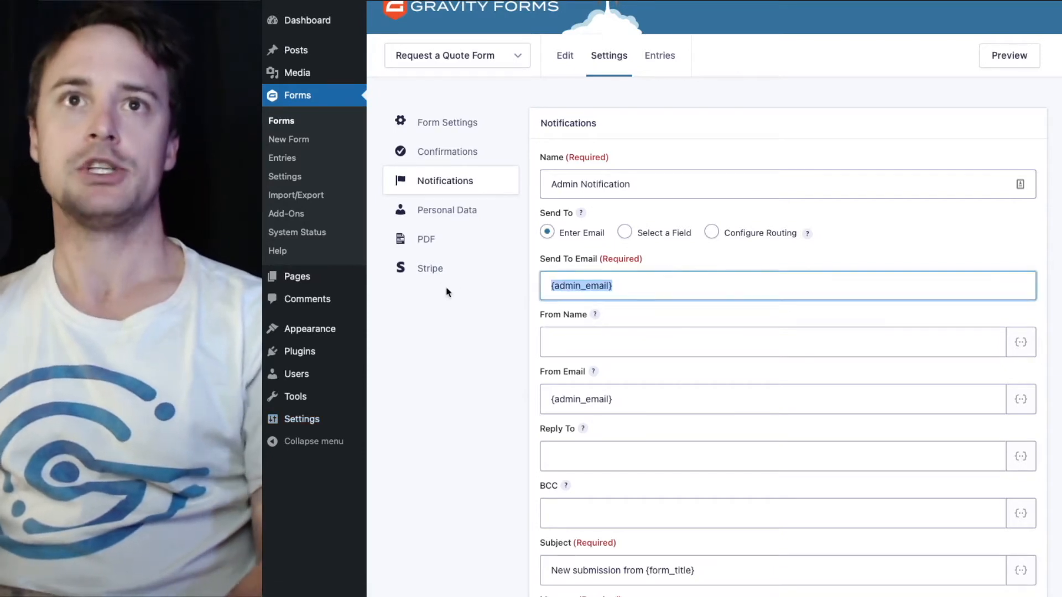
text(jake@)
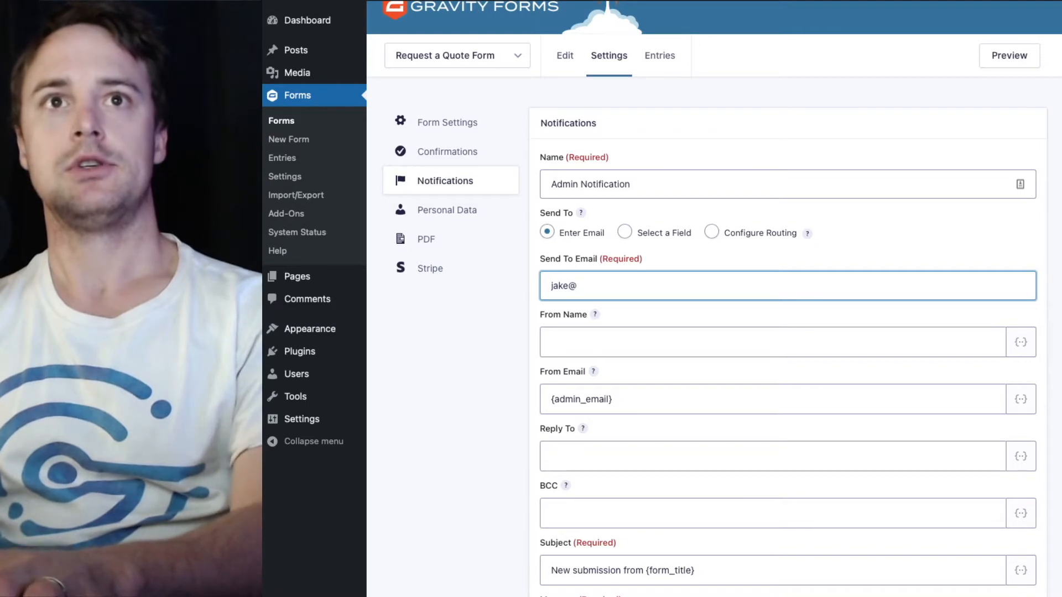
text(em)
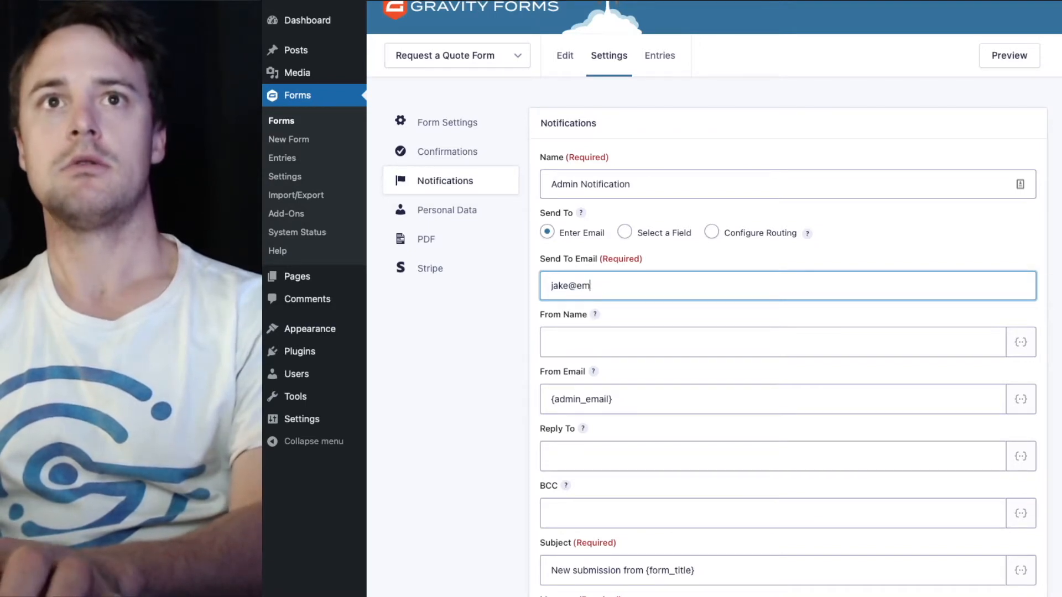
text(ample.com)
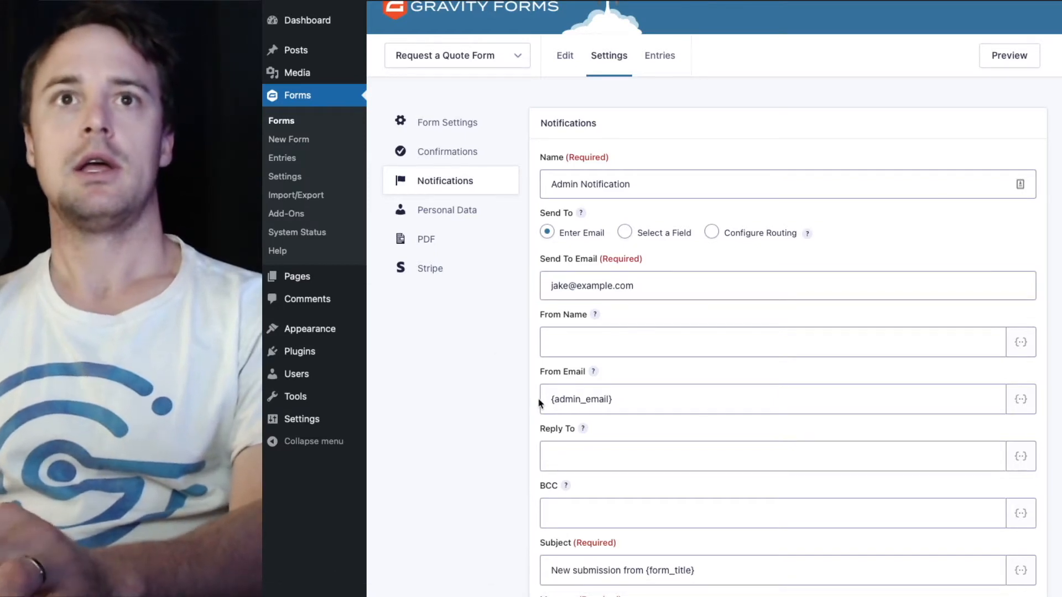
click(677, 399)
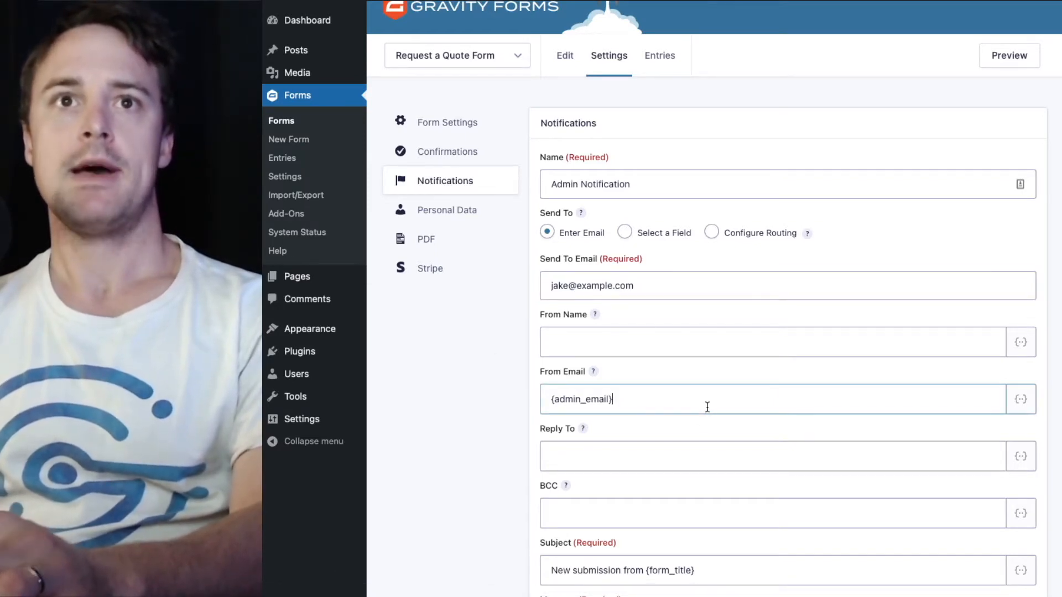
mouse_move(624, 557)
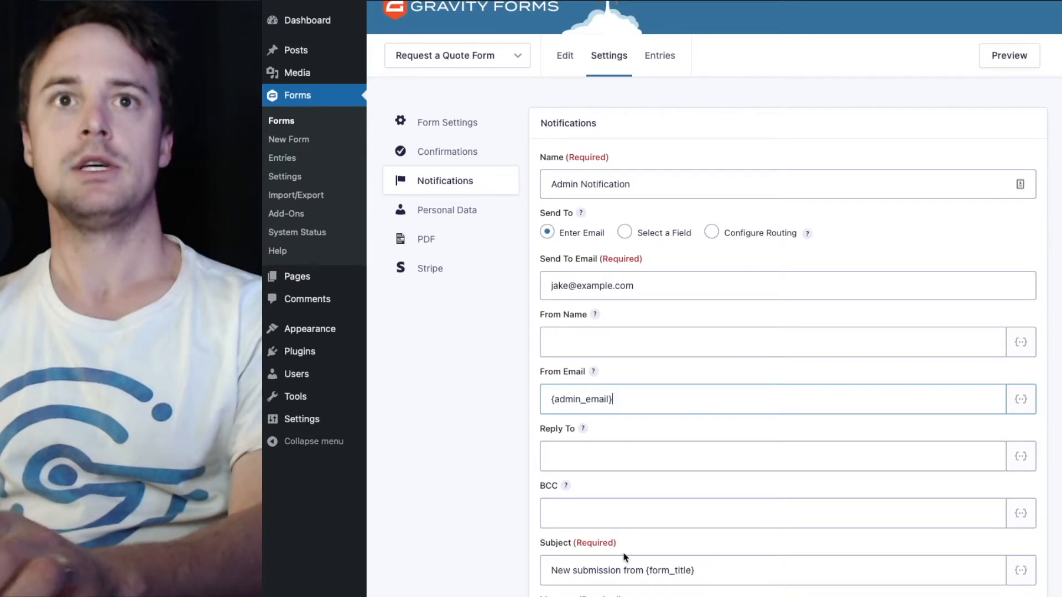
text(no-)
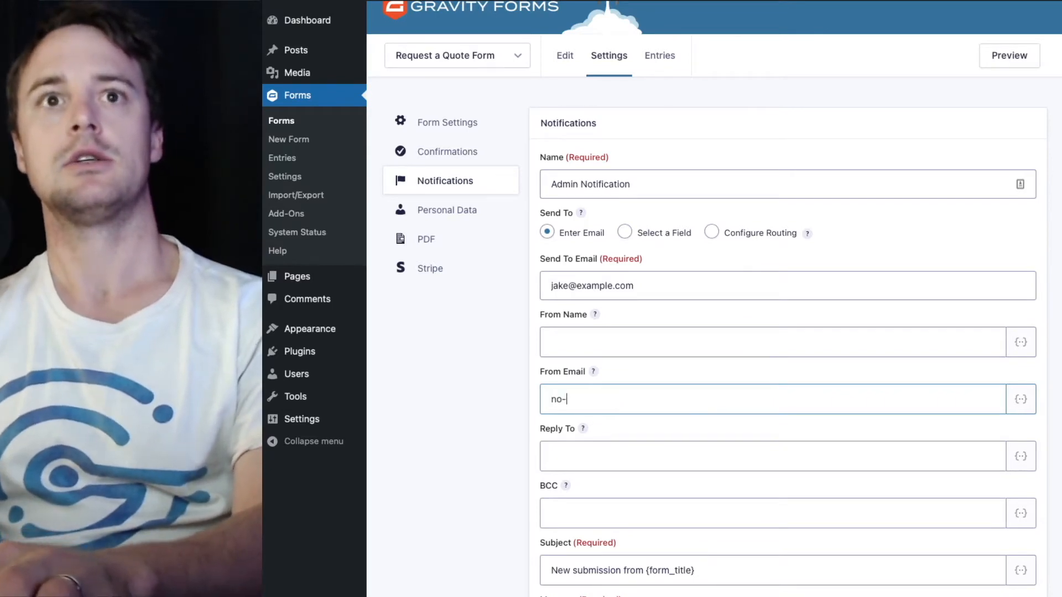
text(reply@gravitypdf)
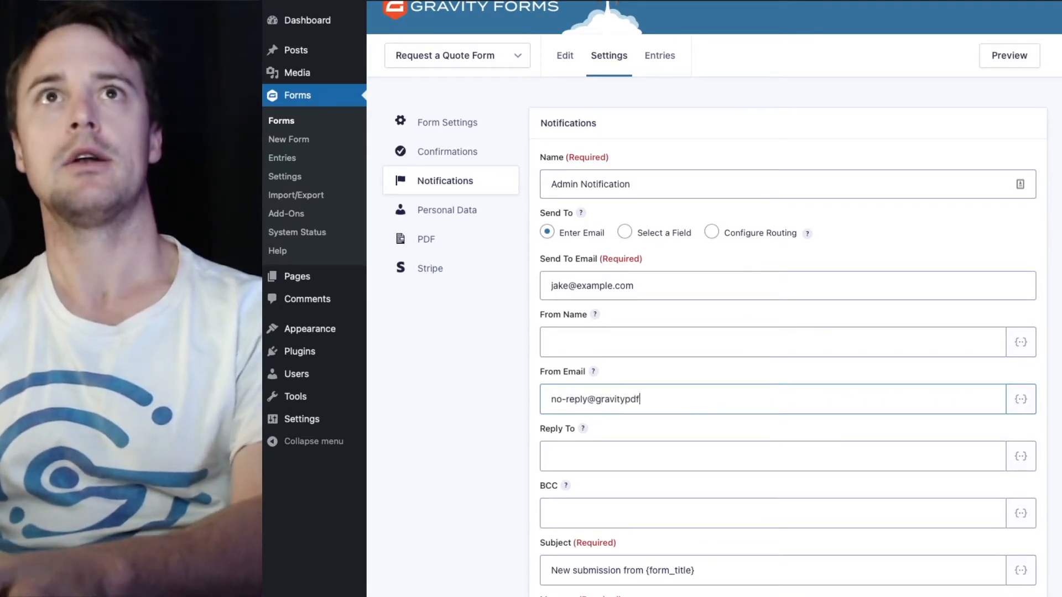
text(6.test)
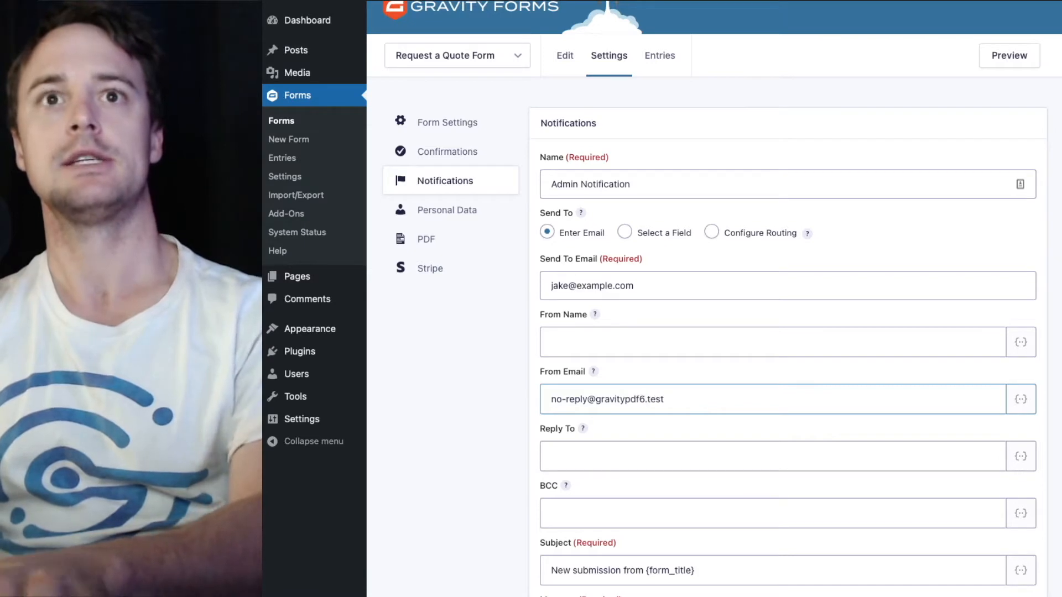
scroll(down, 3)
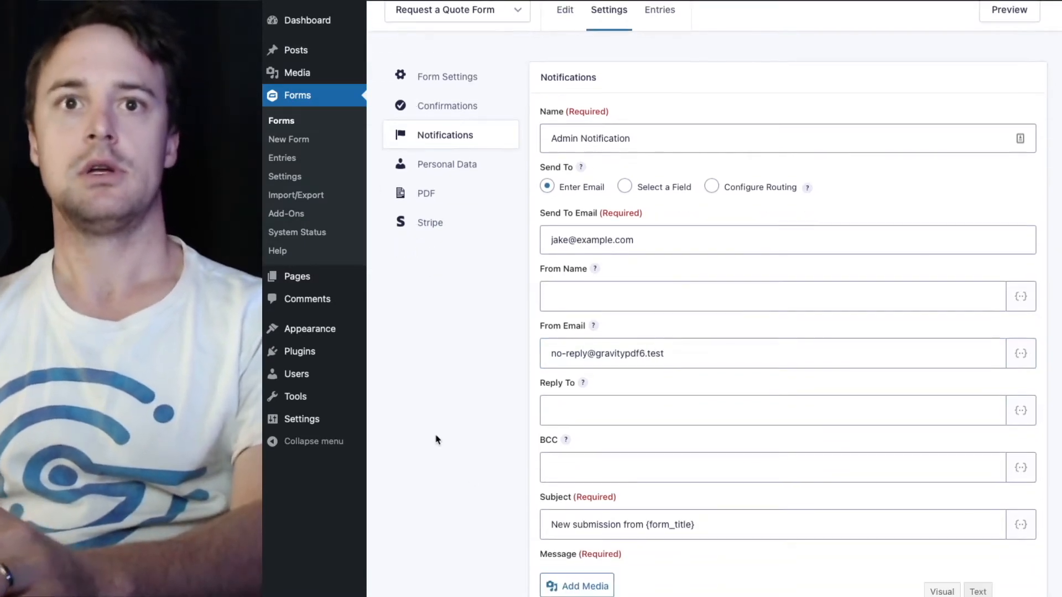
scroll(down, 3)
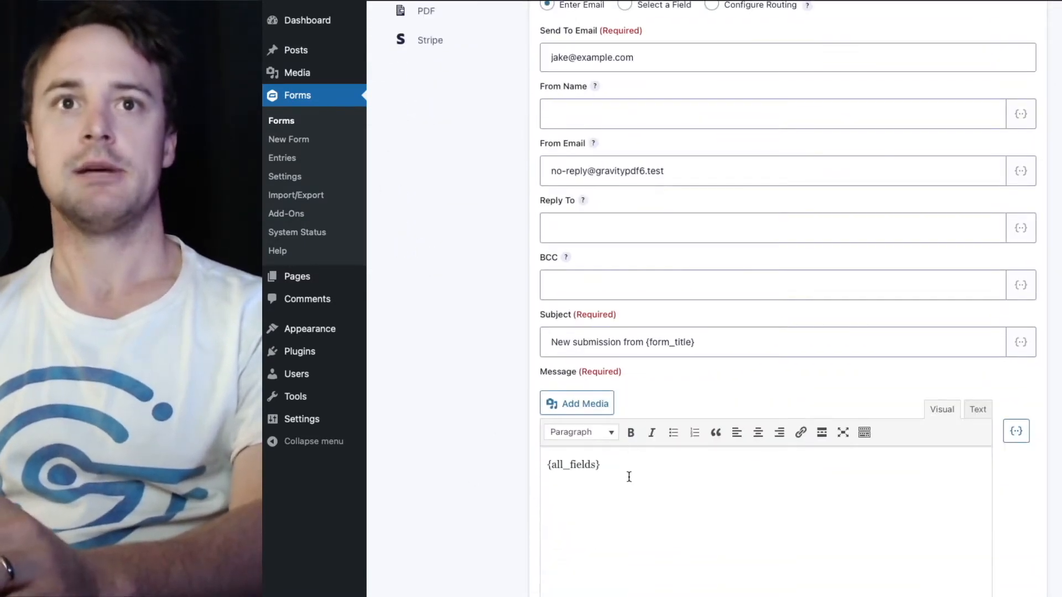
scroll(down, 3)
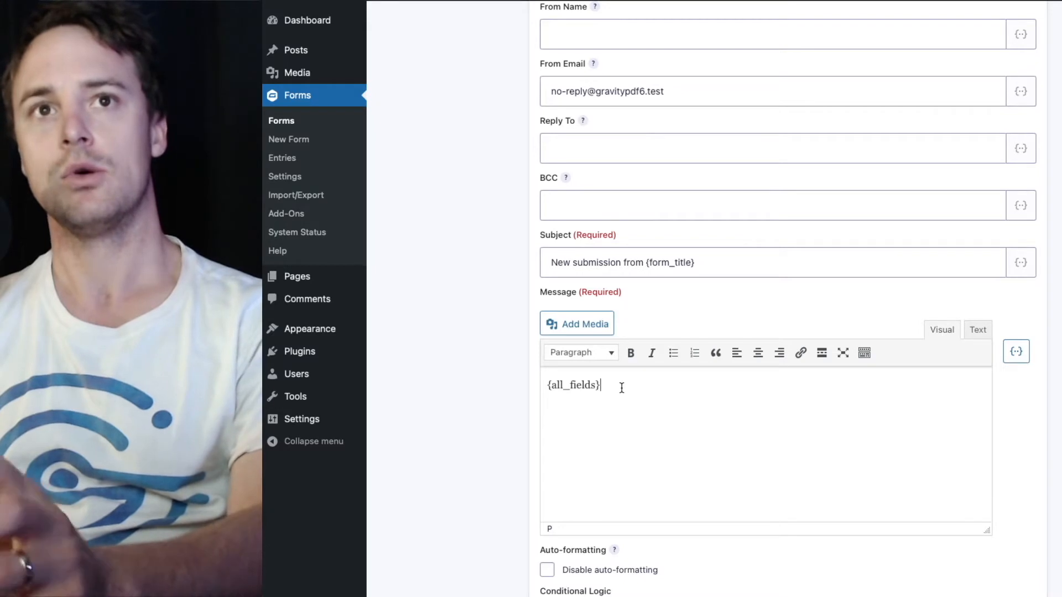
scroll(down, 3)
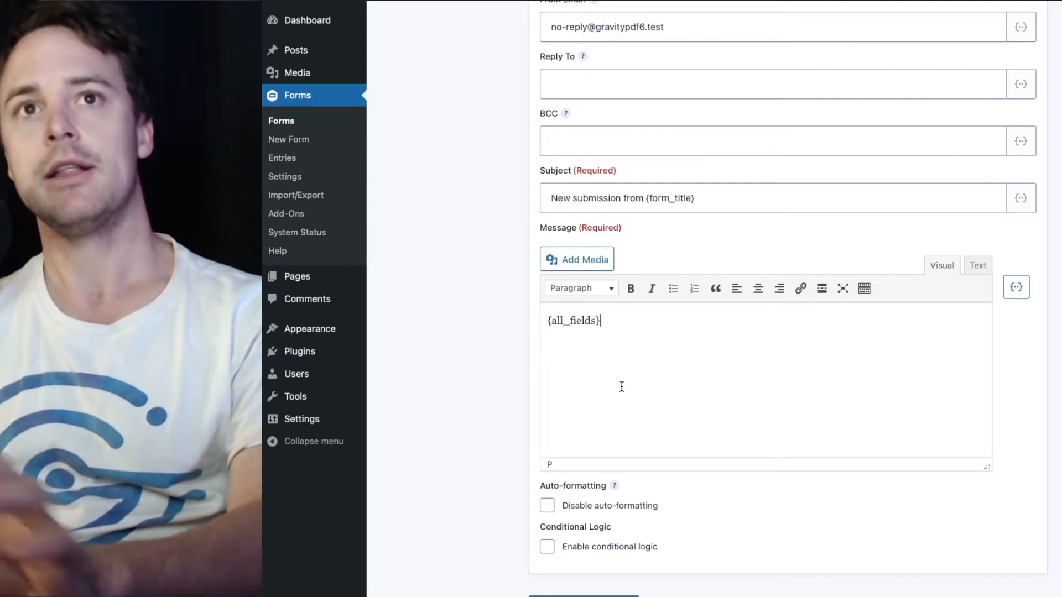
scroll(down, 3)
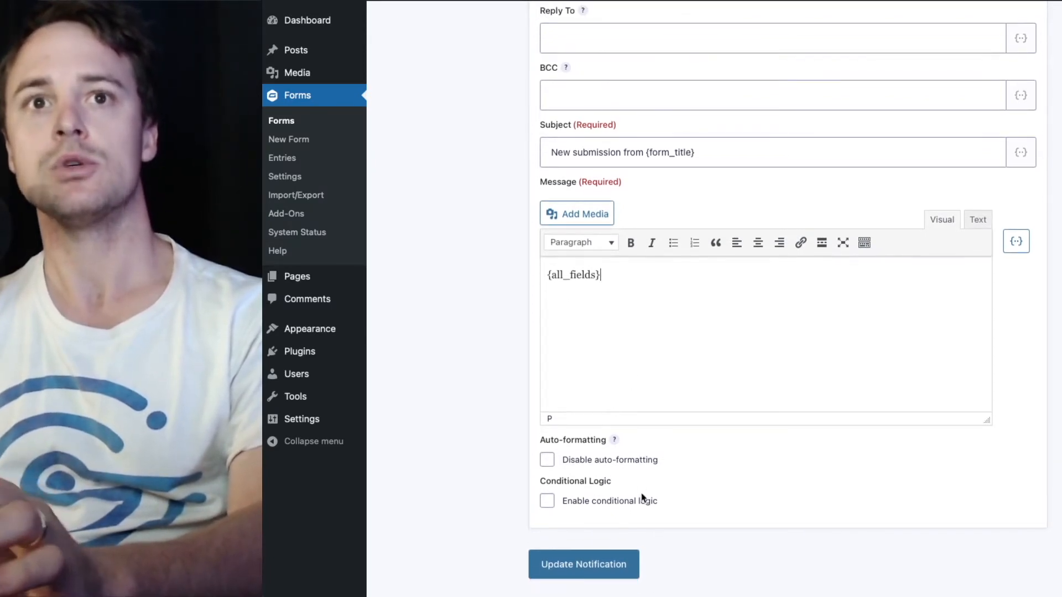
Save the Admin Notification and bring up the User Notification settings instead
click(582, 564)
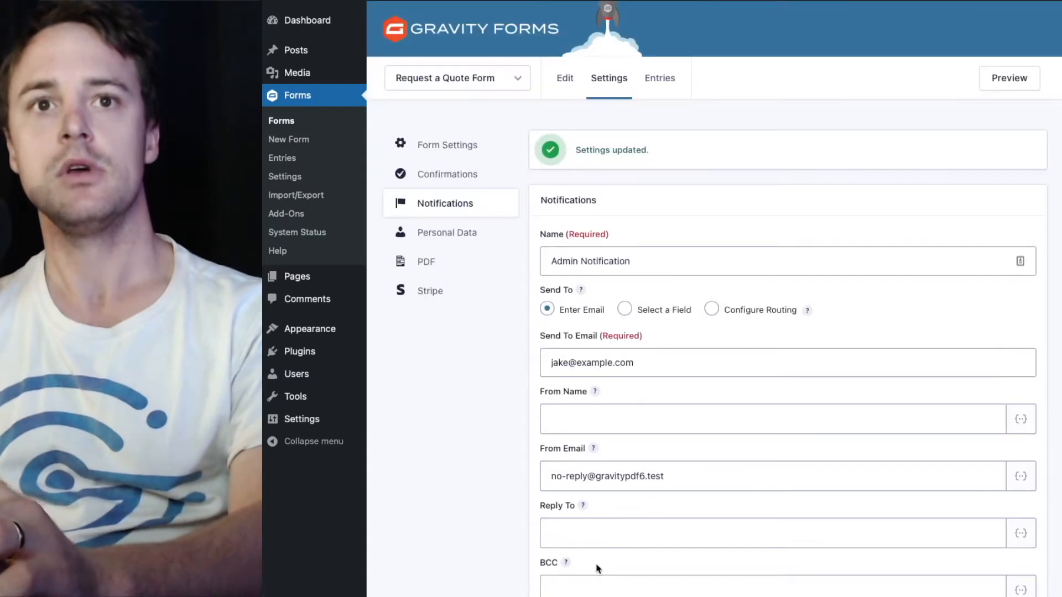
mouse_move(444, 204)
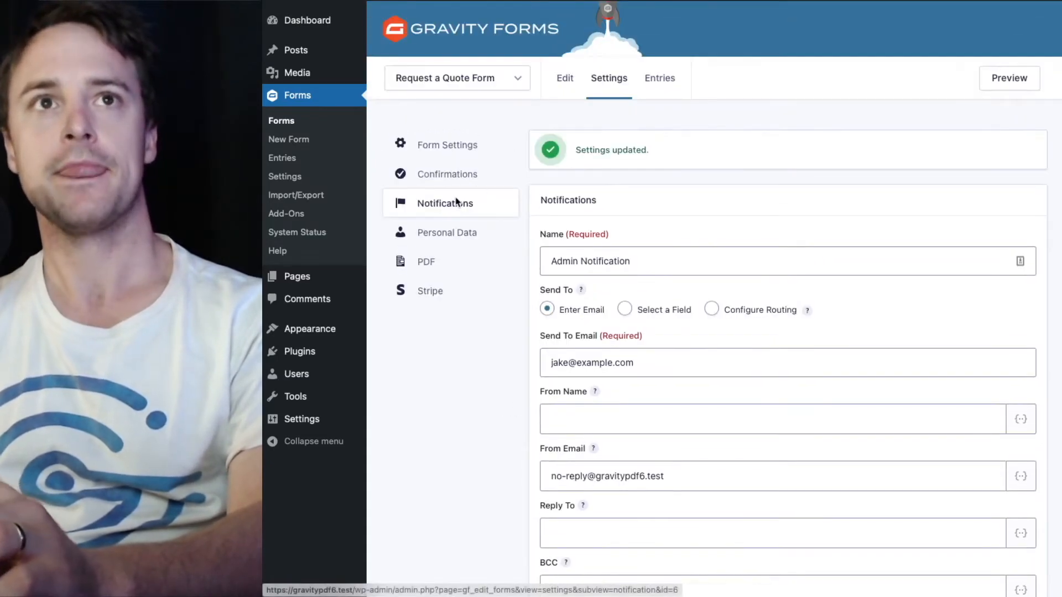
click(445, 204)
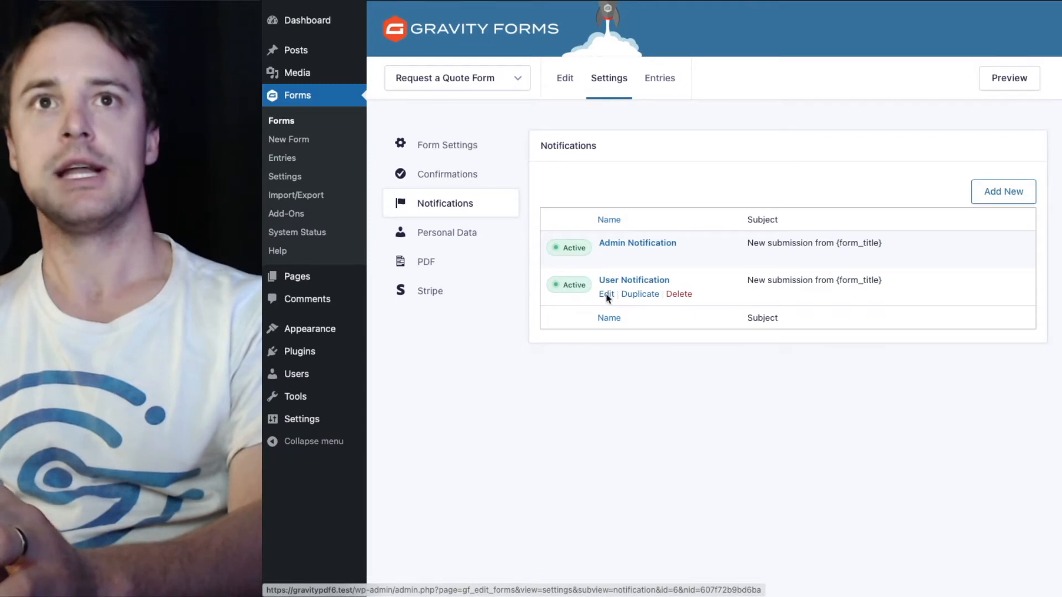
click(605, 295)
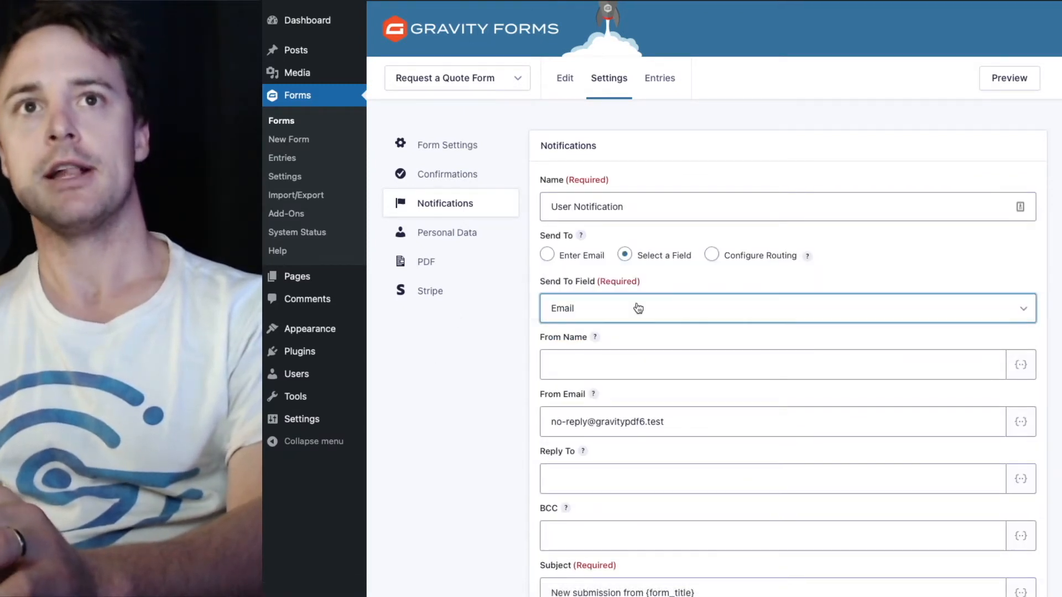
mouse_move(492, 390)
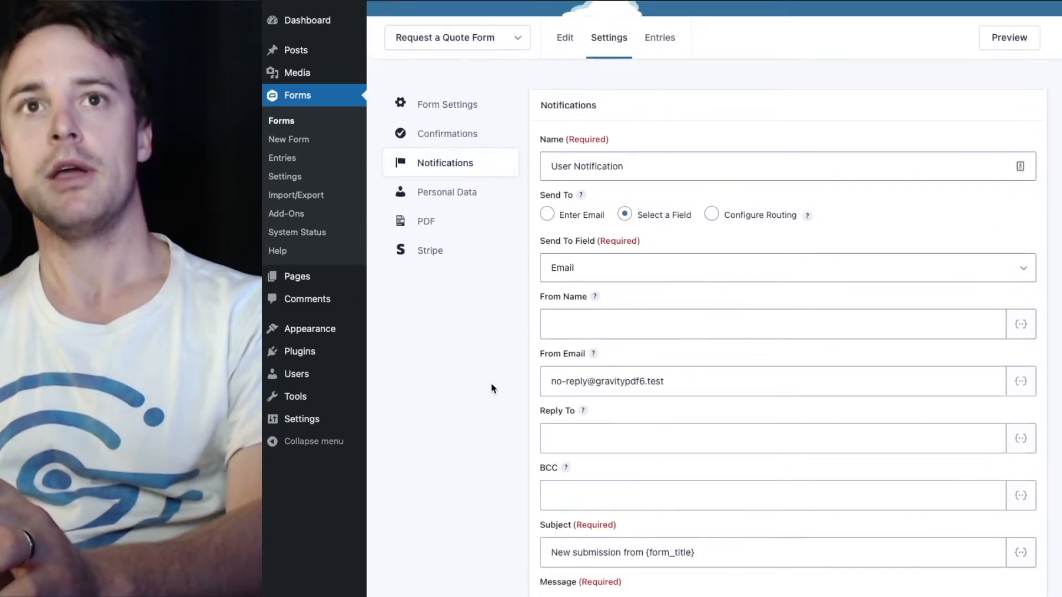
scroll(up, 3)
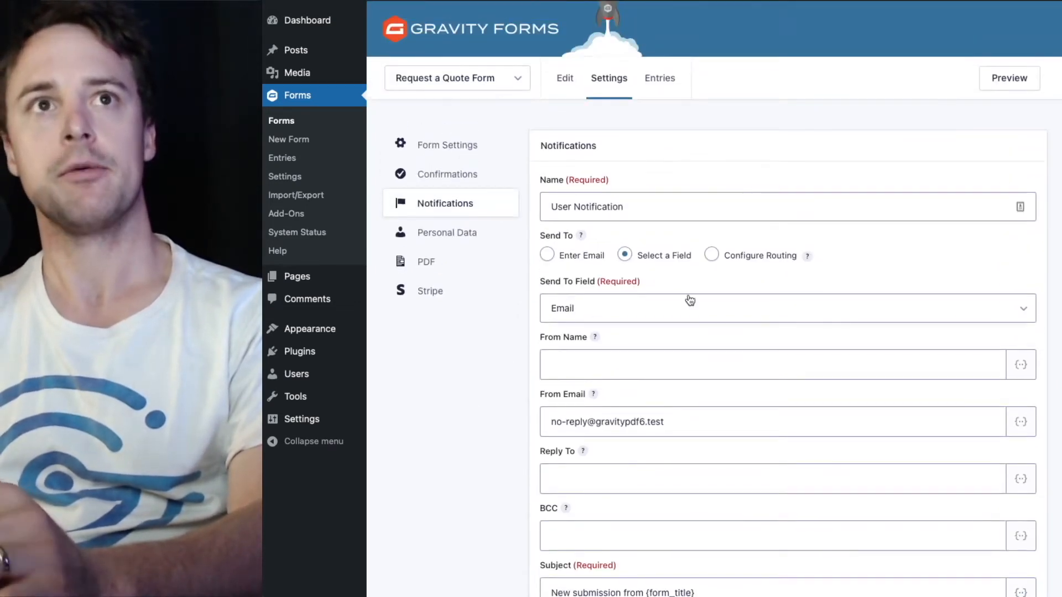
mouse_move(416, 270)
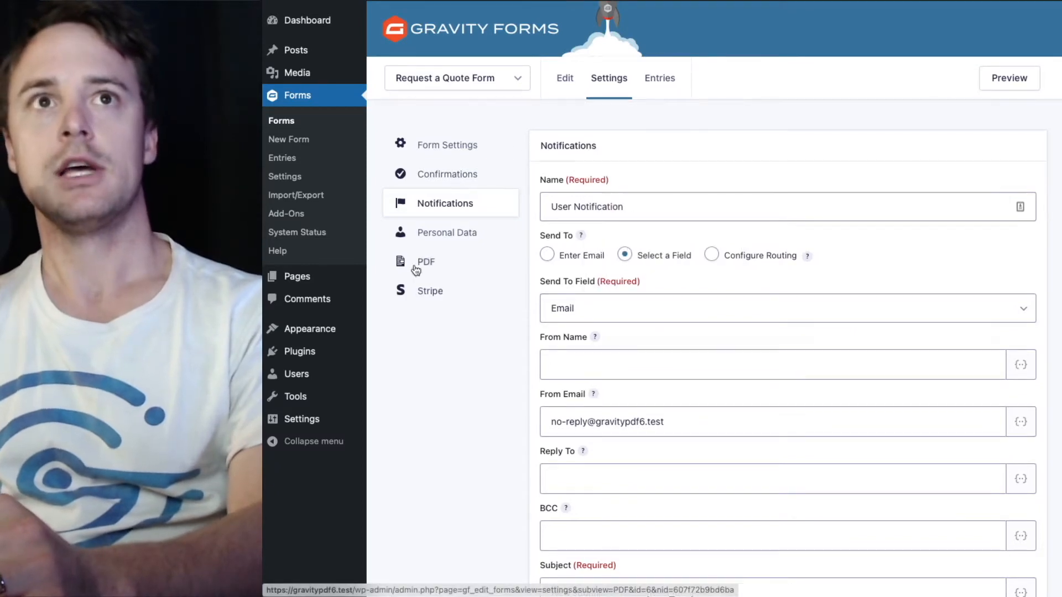
Return to the Notifications list and show the form's Gravity PDF list with the Quote Request PDF
click(445, 204)
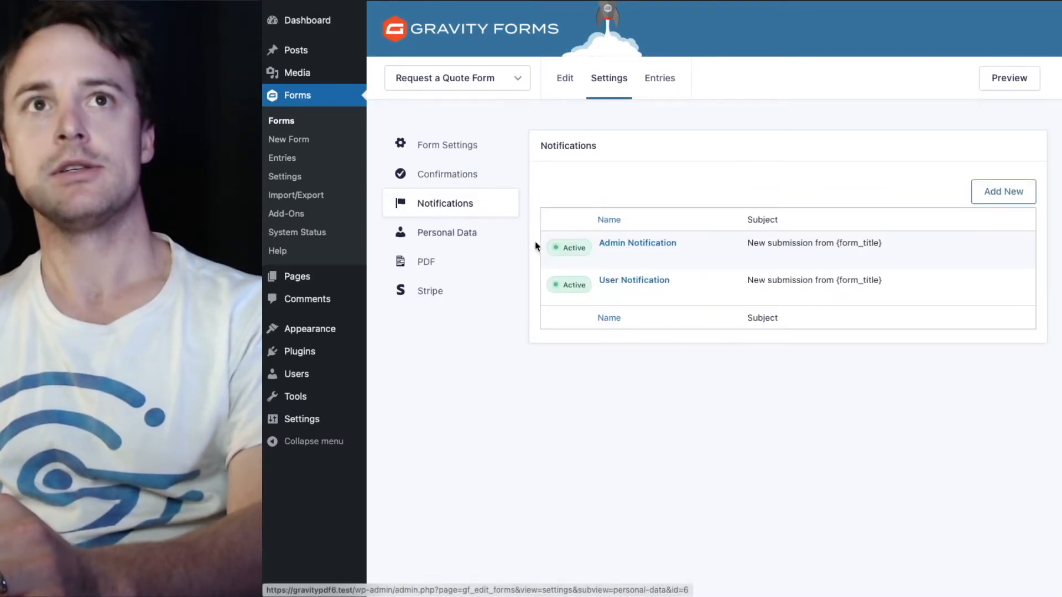
mouse_move(637, 242)
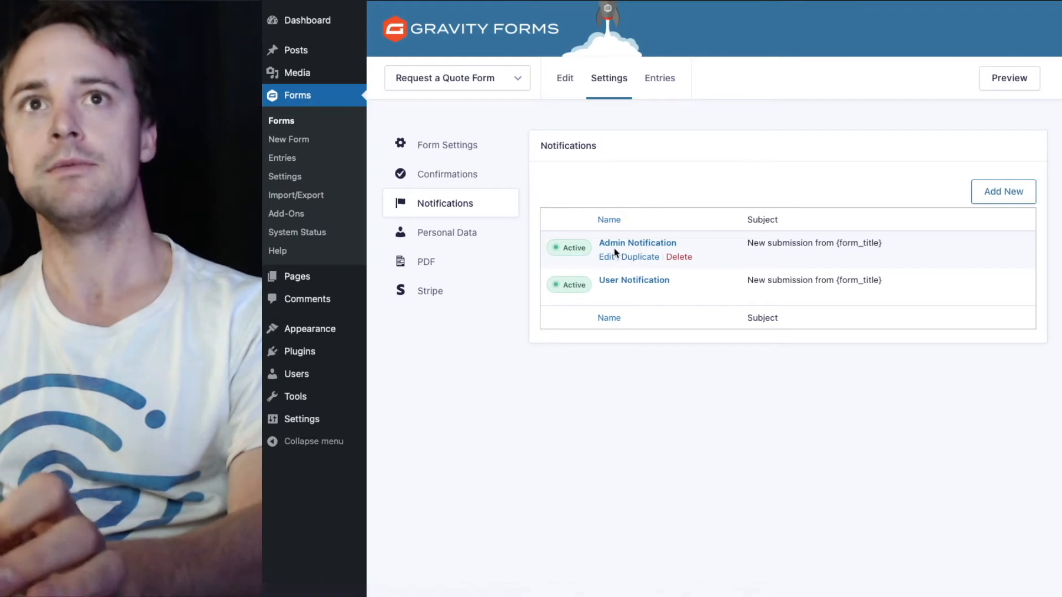
mouse_move(605, 290)
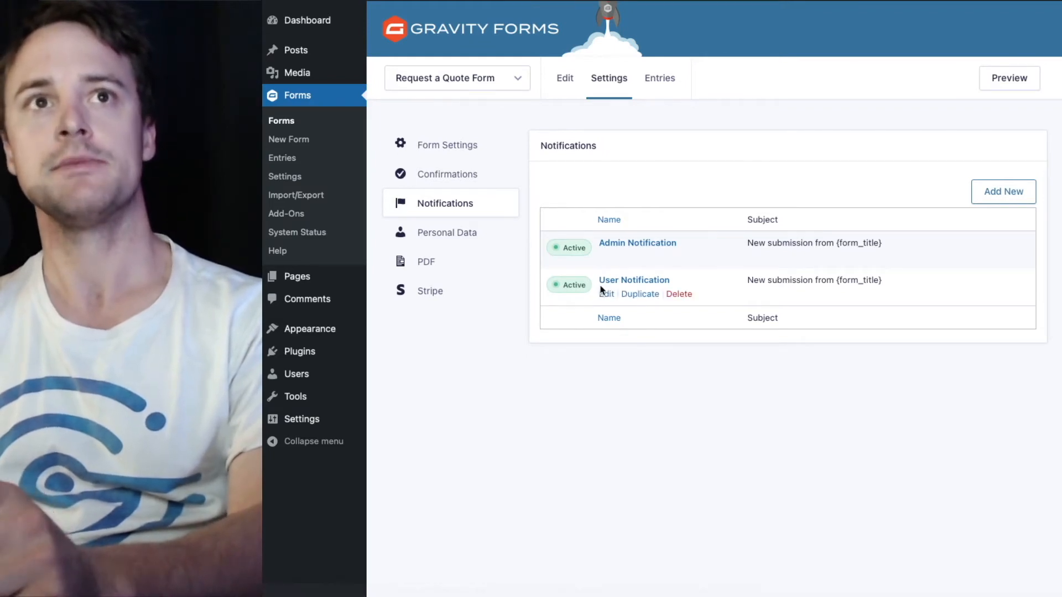
click(426, 261)
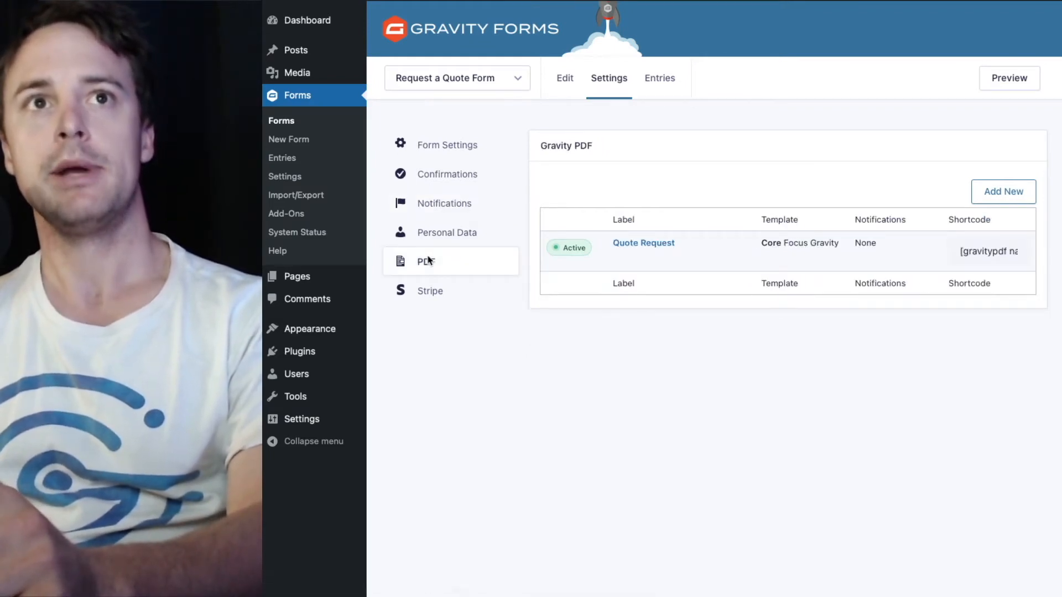
mouse_move(473, 257)
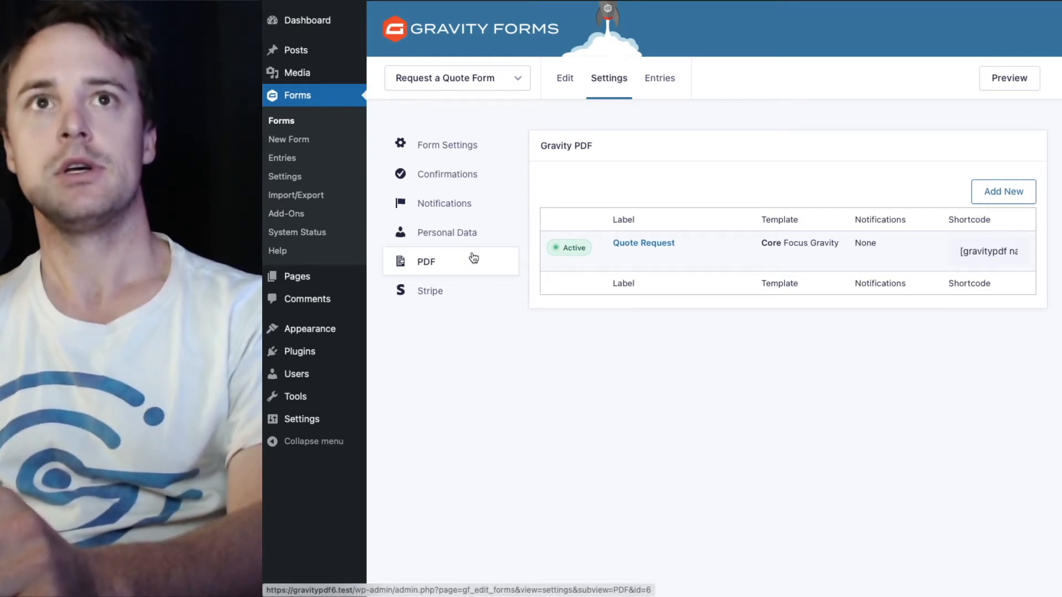
mouse_move(642, 243)
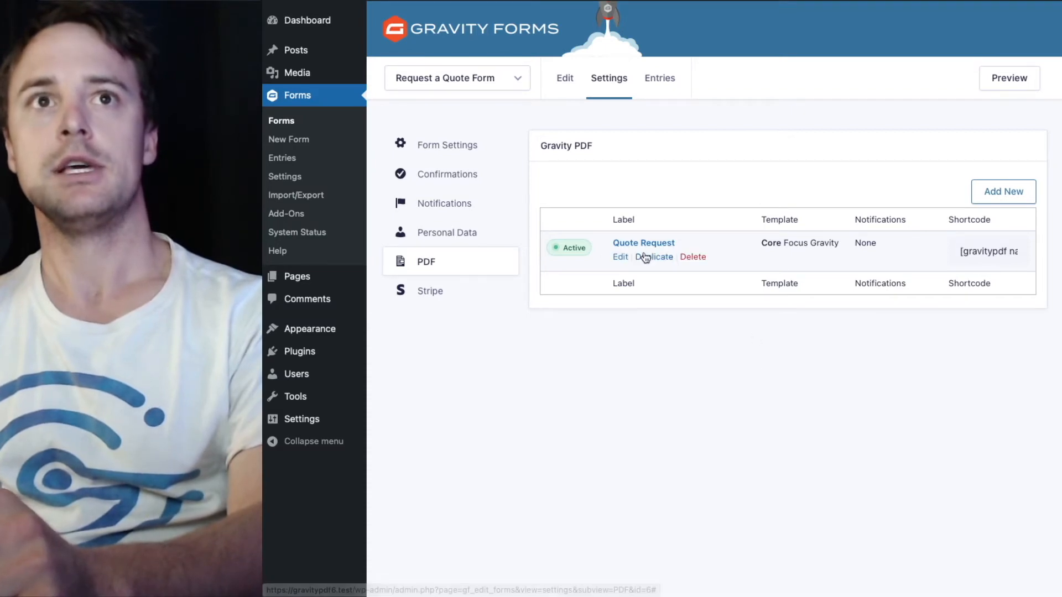
Tick Admin Notification and User Notification on the Quote Request PDF, then preview the form
click(641, 244)
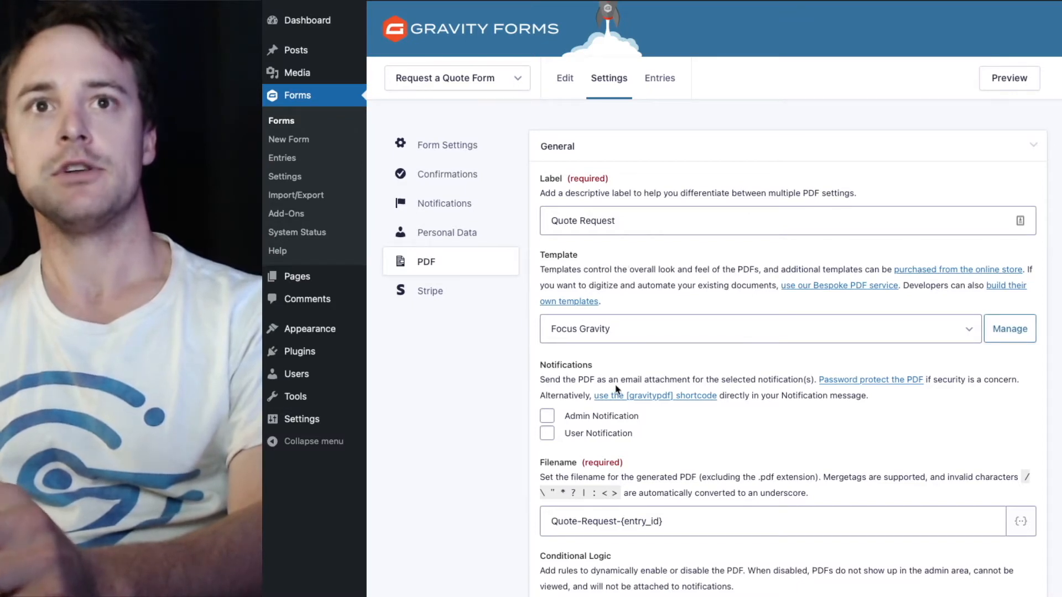
click(548, 416)
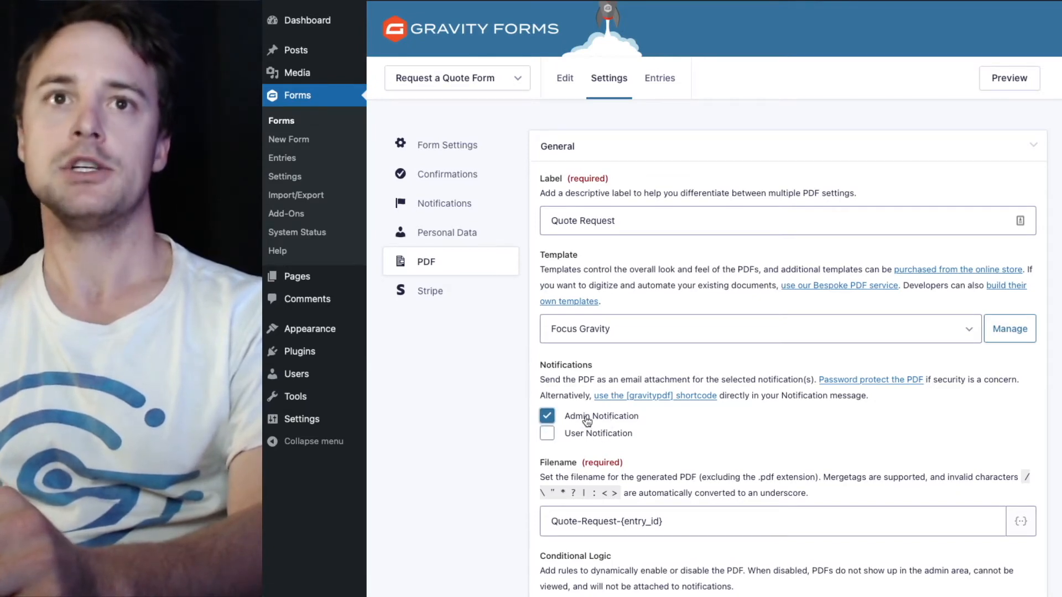
mouse_move(615, 423)
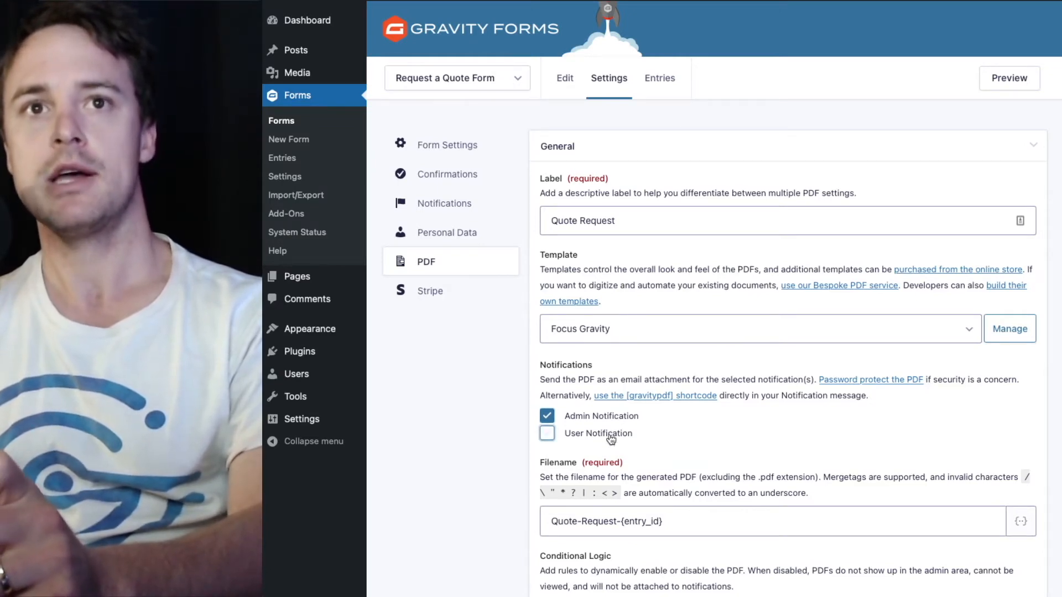
click(548, 433)
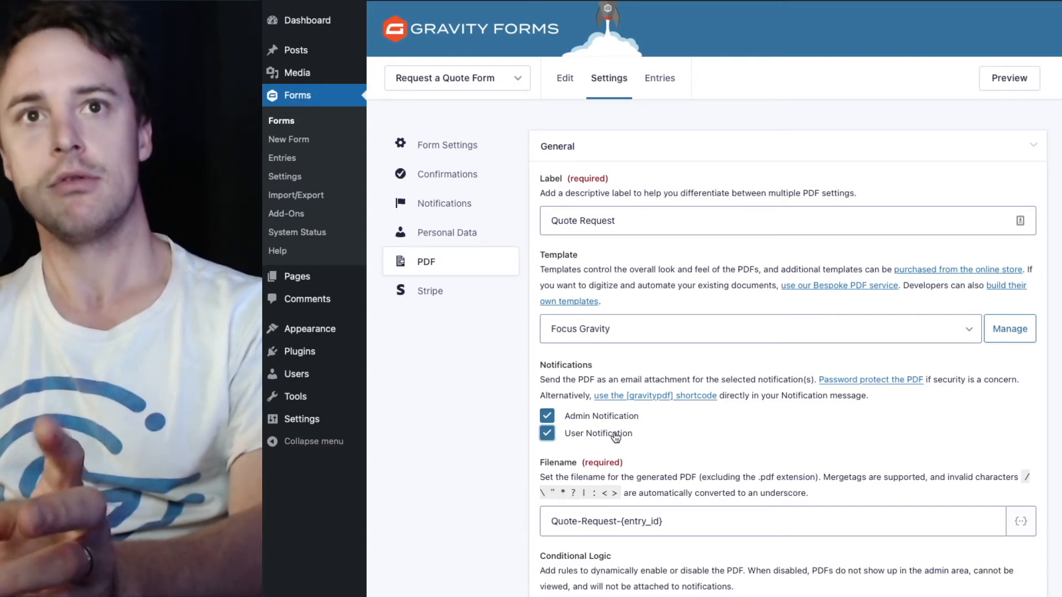
scroll(down, 3)
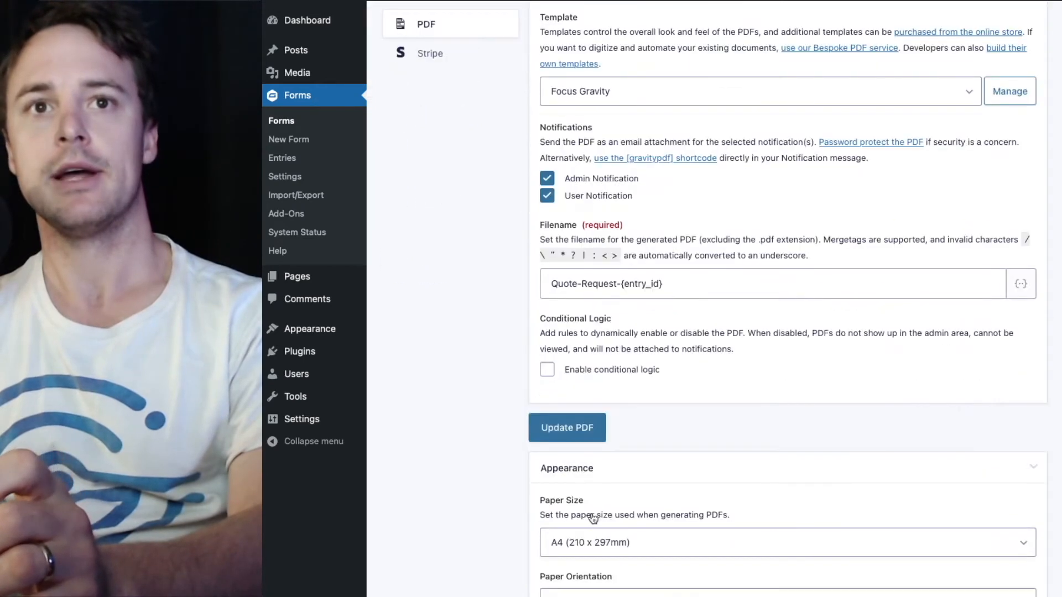
scroll(up, 3)
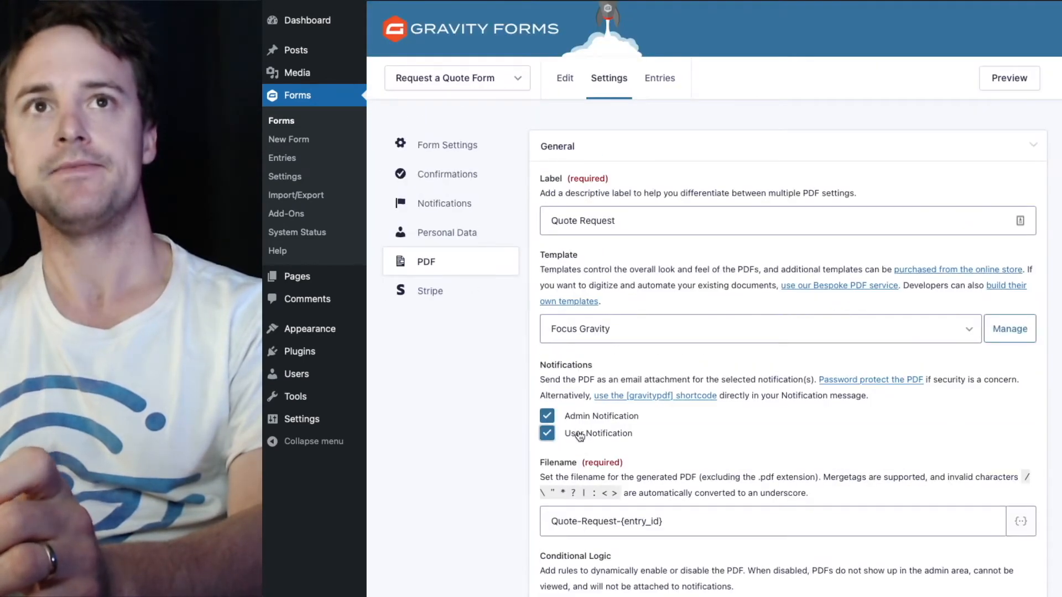
click(1009, 77)
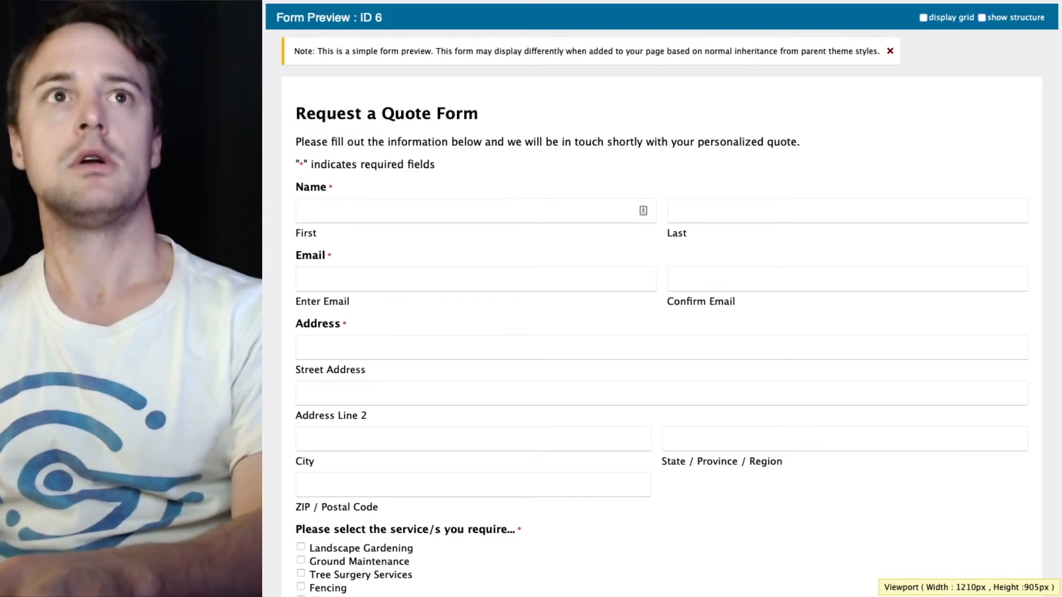
Fill the preview with contact details, services and the message 'Could you please provide a quote for my property of'
click(475, 279)
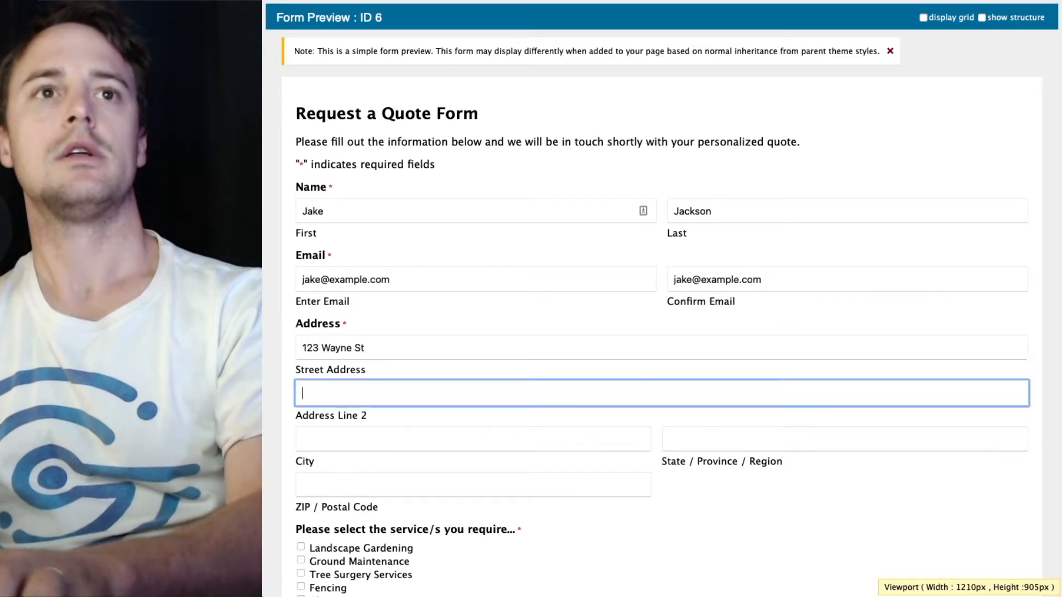
scroll(down, 3)
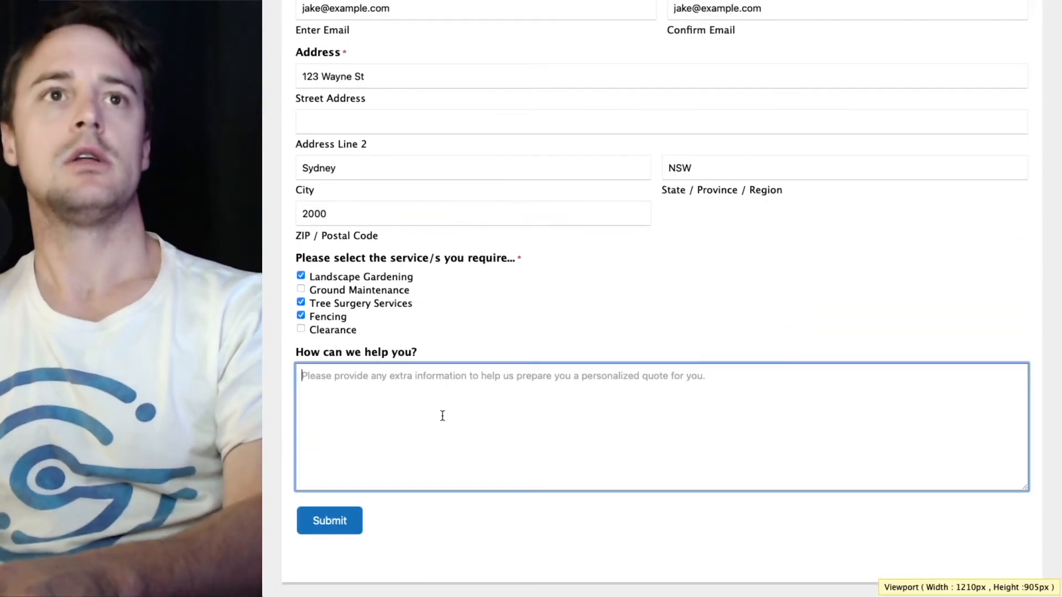
text(Could you please provide a quote for my property of)
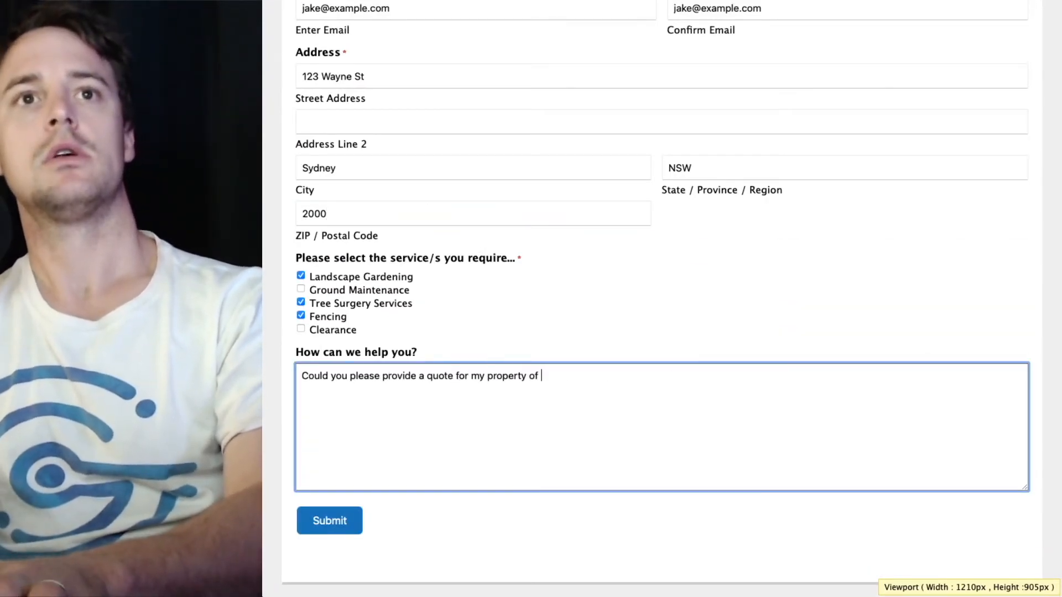
click(329, 520)
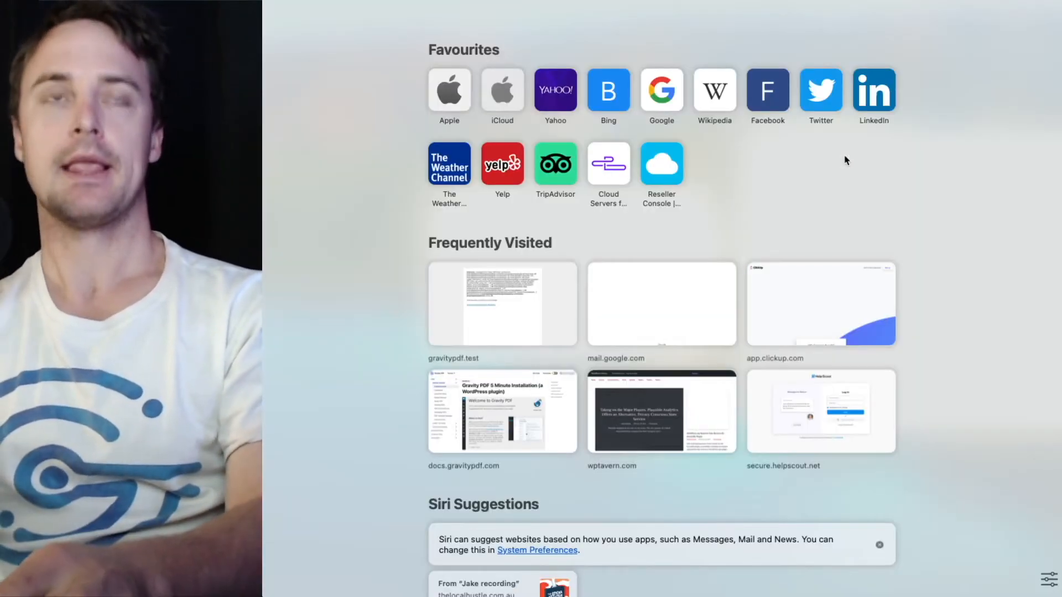
Go to MailHog and inspect a 'New submission from Request a Quote Form' email's message parts
text(mail)
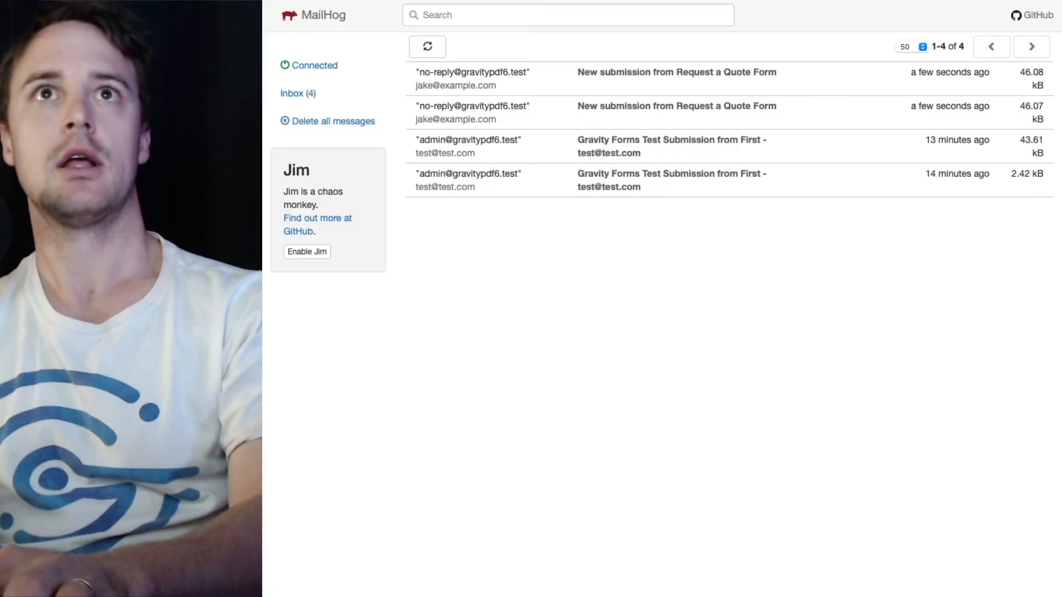
mouse_move(698, 126)
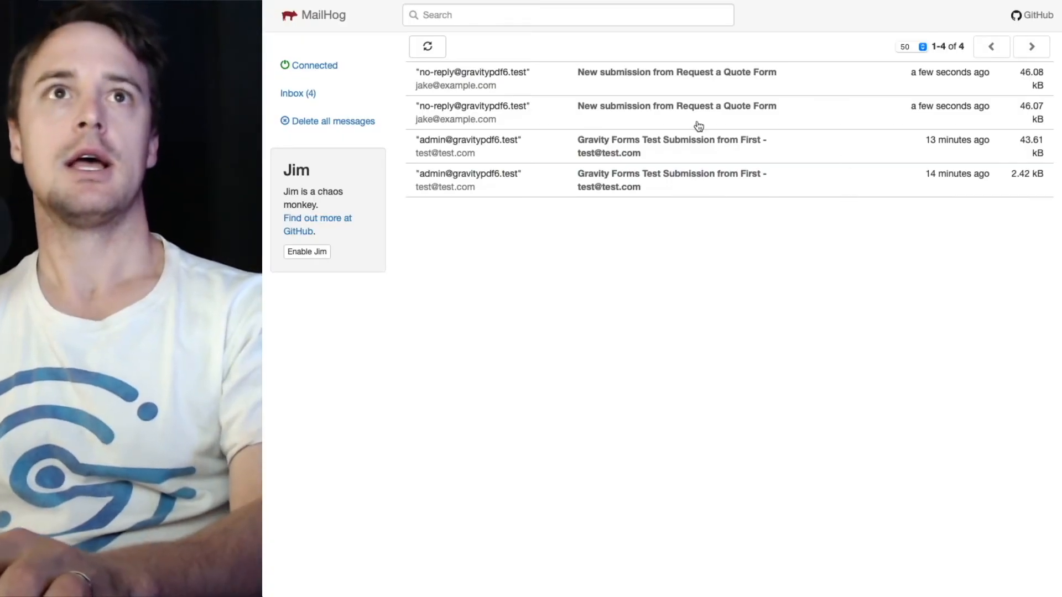
mouse_move(841, 72)
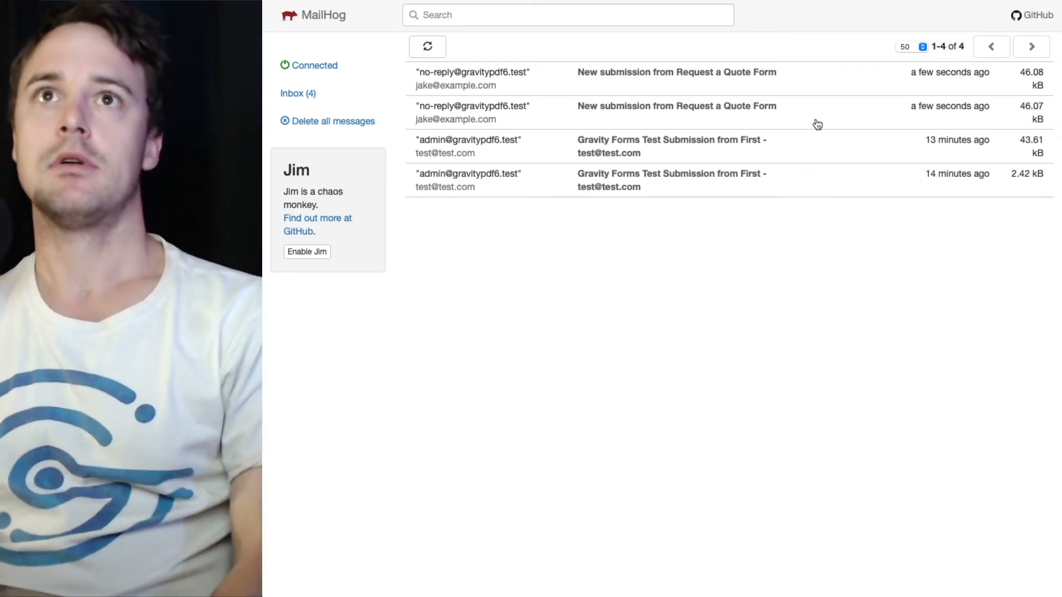
click(677, 79)
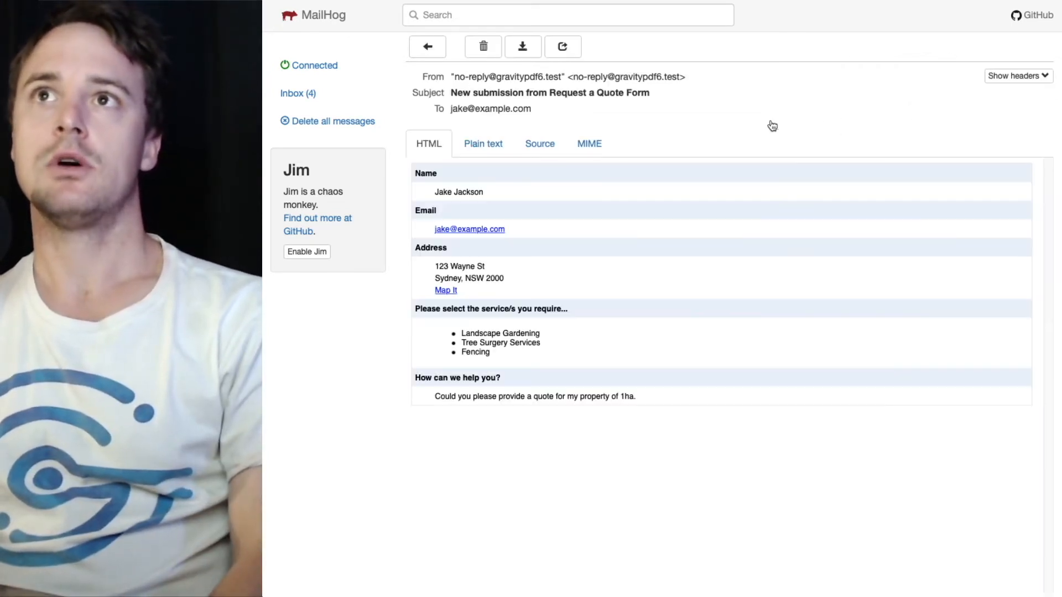
mouse_move(588, 255)
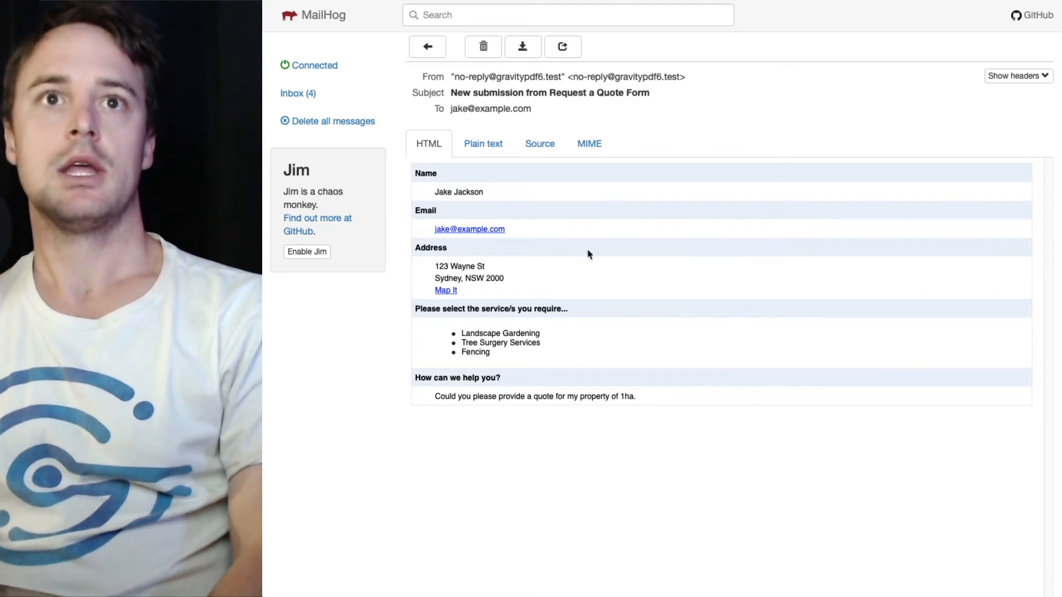
mouse_move(482, 247)
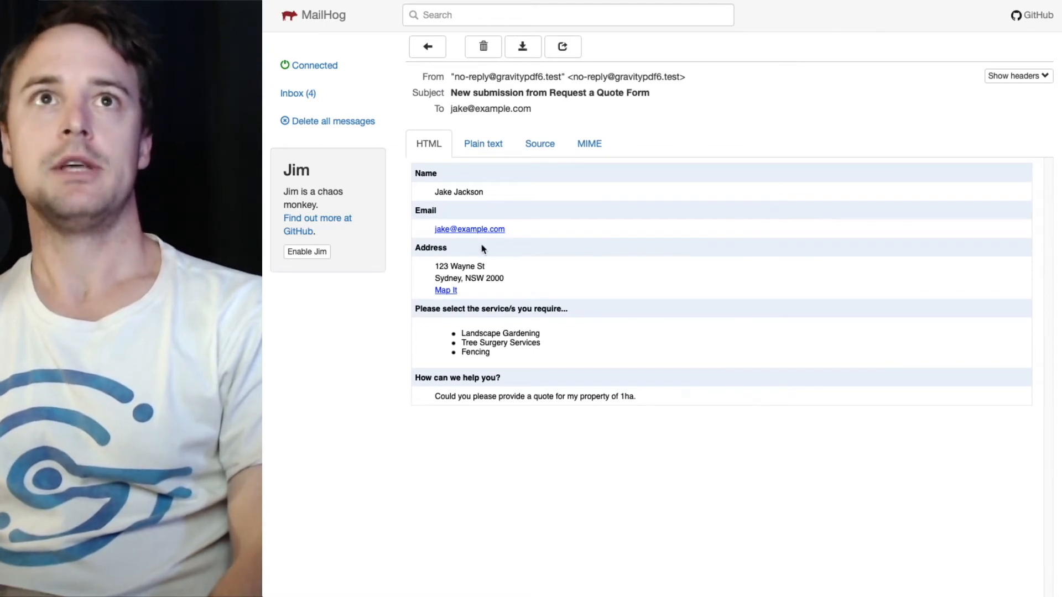
mouse_move(469, 229)
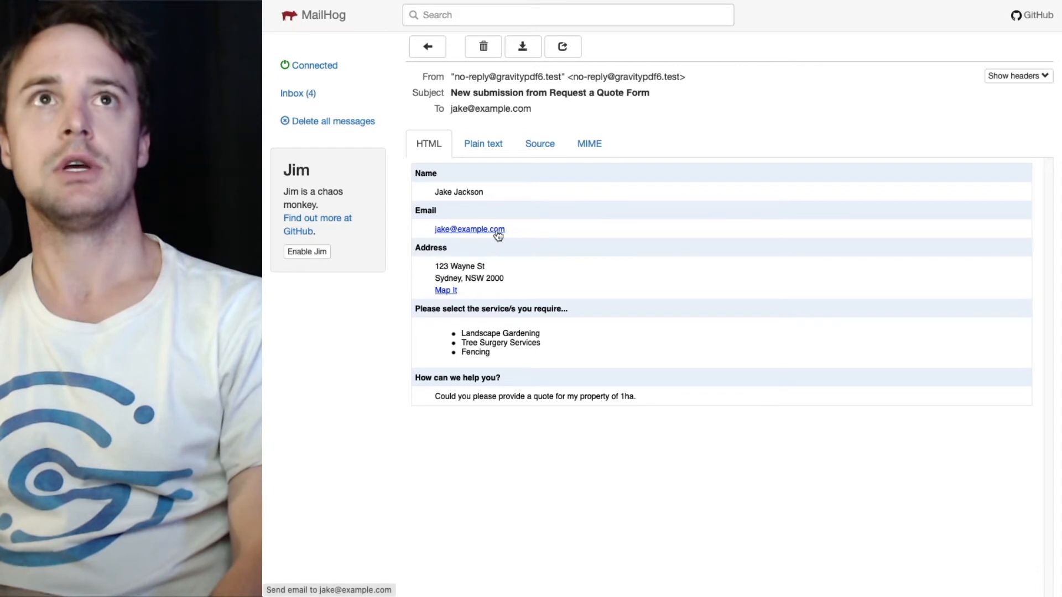
mouse_move(471, 119)
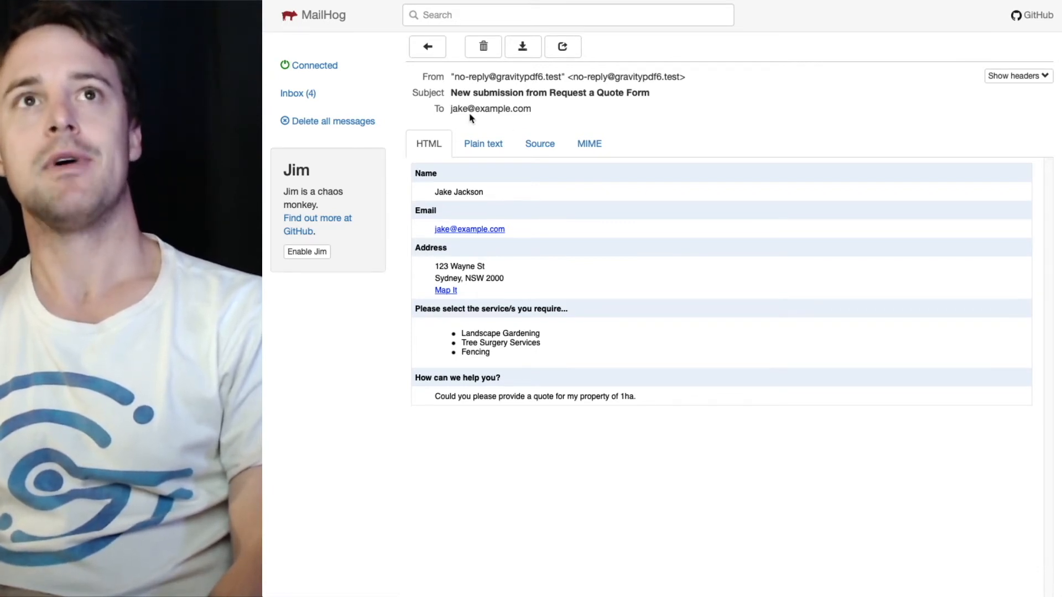
click(427, 47)
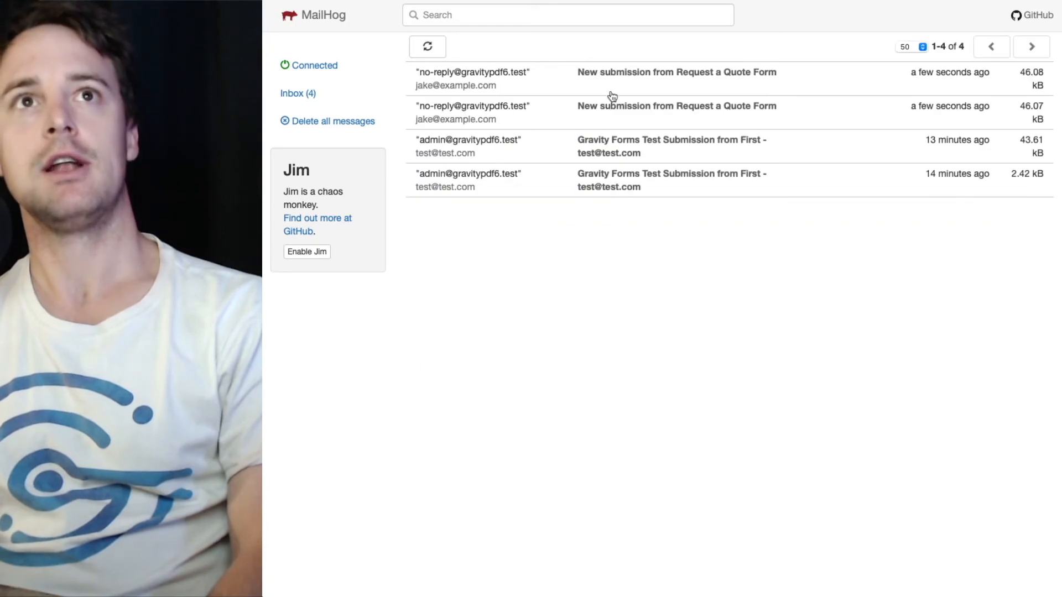
mouse_move(537, 110)
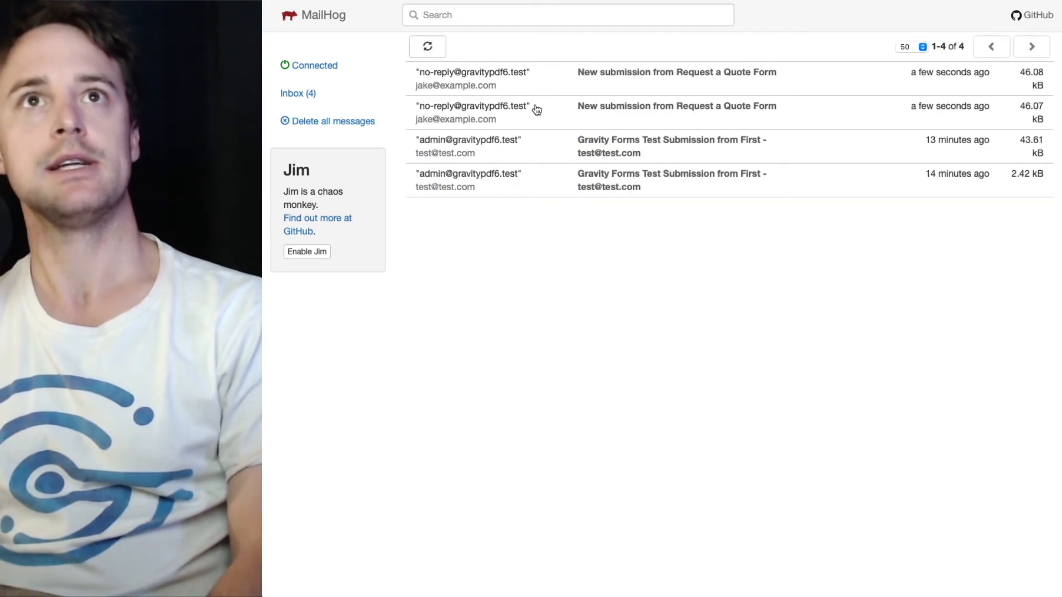
mouse_move(635, 114)
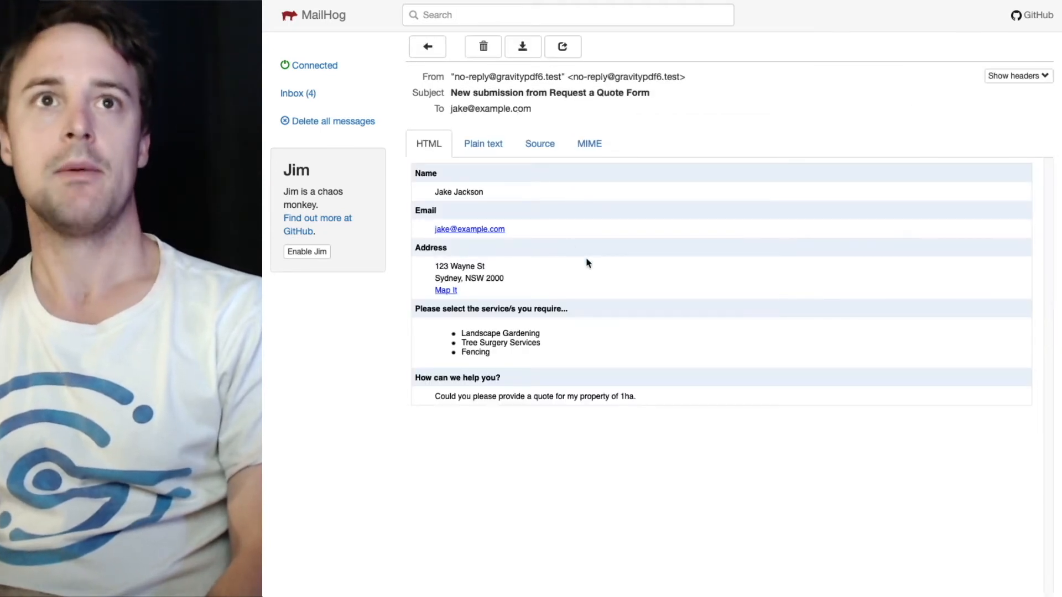
click(587, 144)
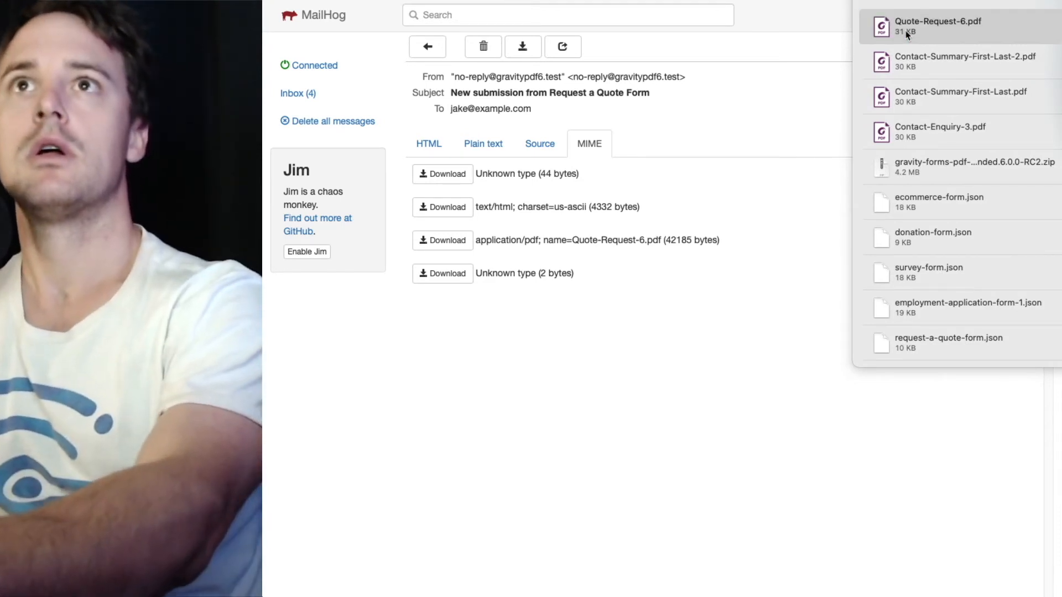
Open the downloaded Quote-Request-6.pdf attachment for viewing
click(937, 21)
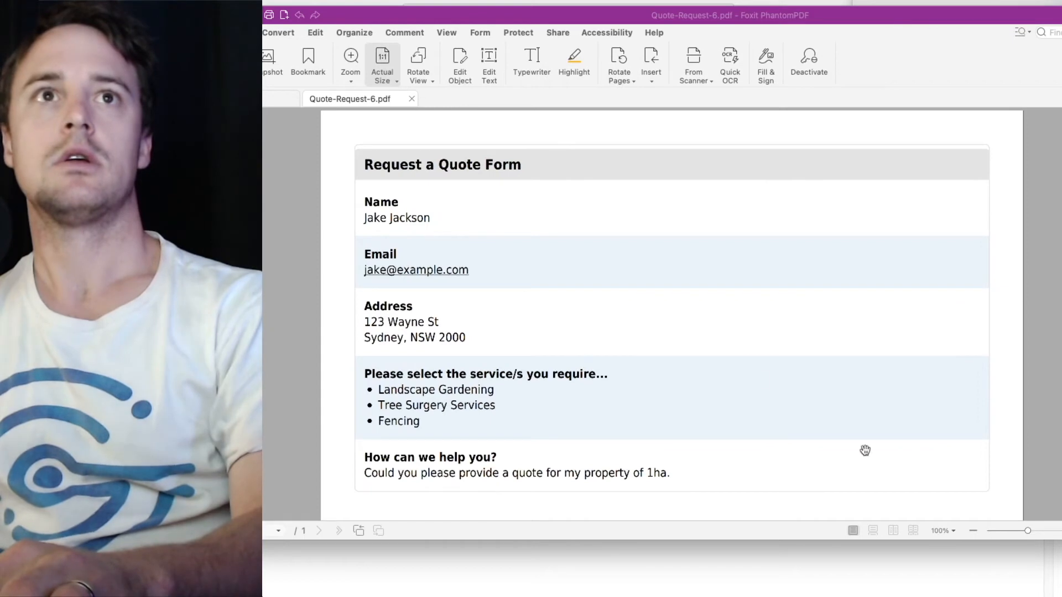
Scroll through the Quote Request PDF contents, then return to the email's MIME attachment parts
scroll(up, 3)
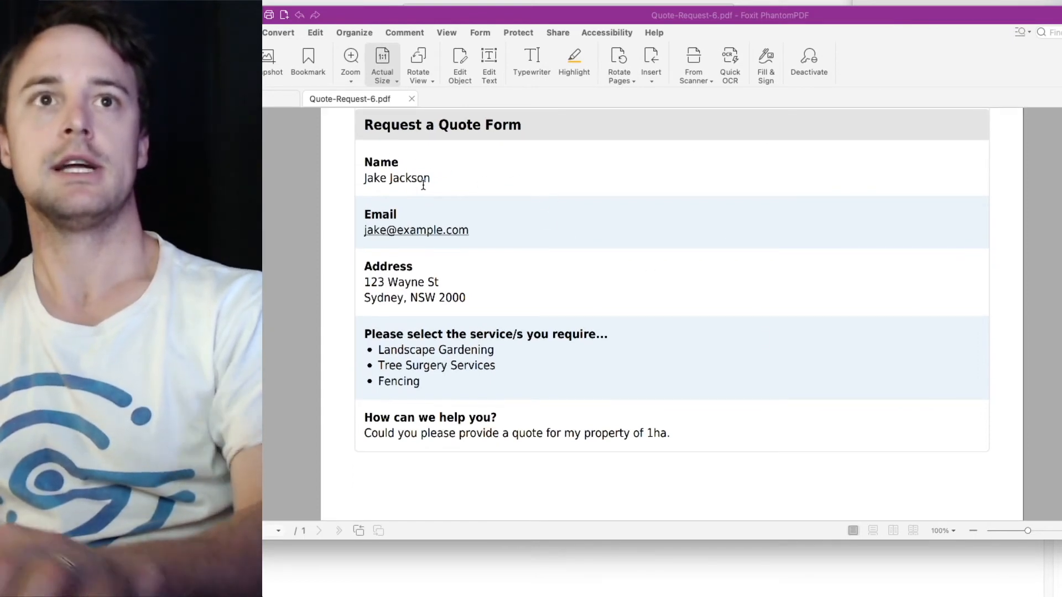
scroll(down, 3)
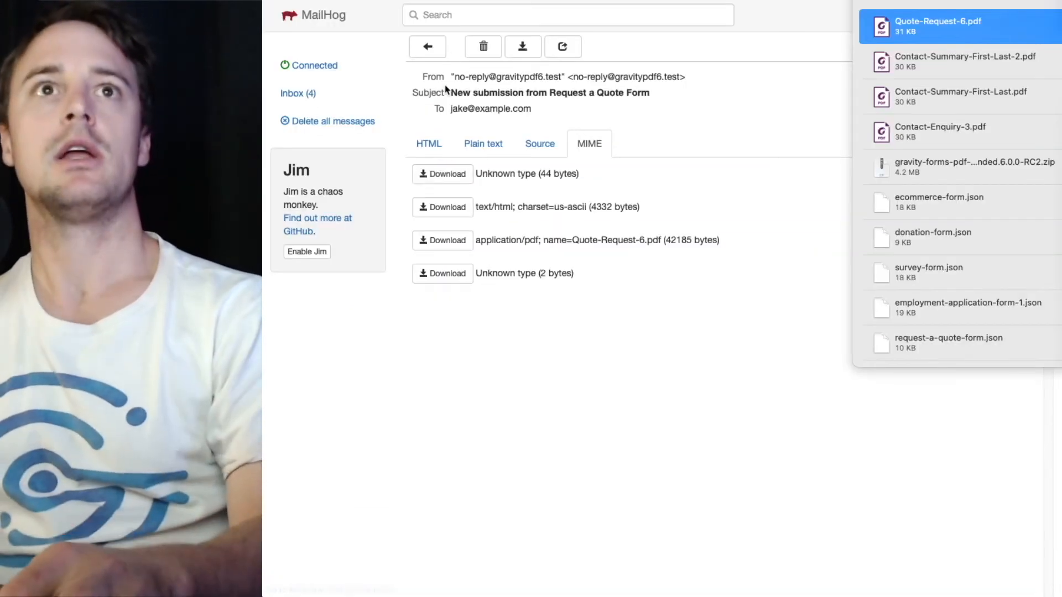
click(428, 143)
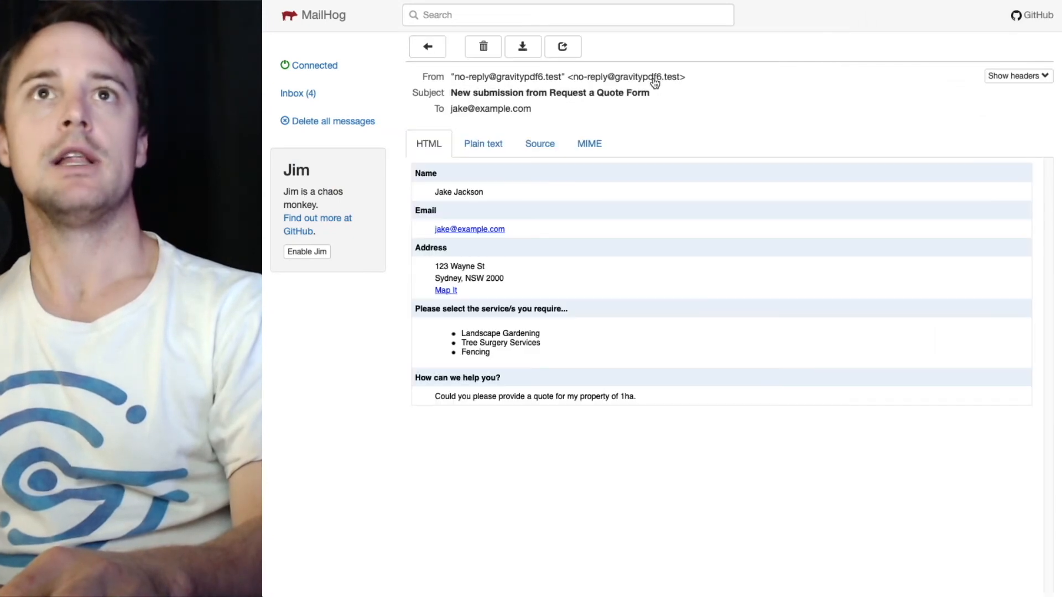
click(587, 143)
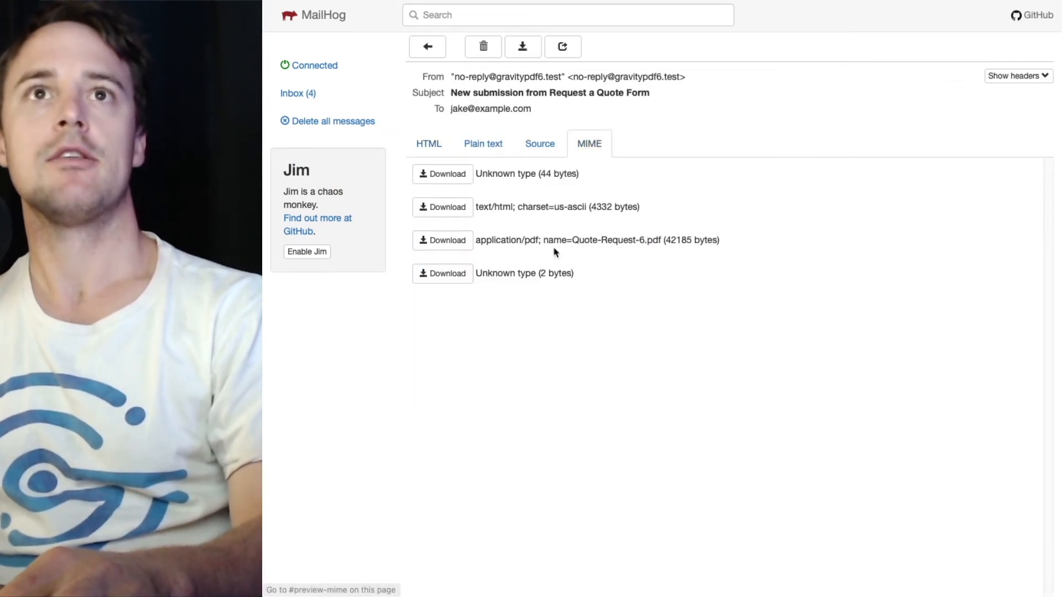
mouse_move(391, 135)
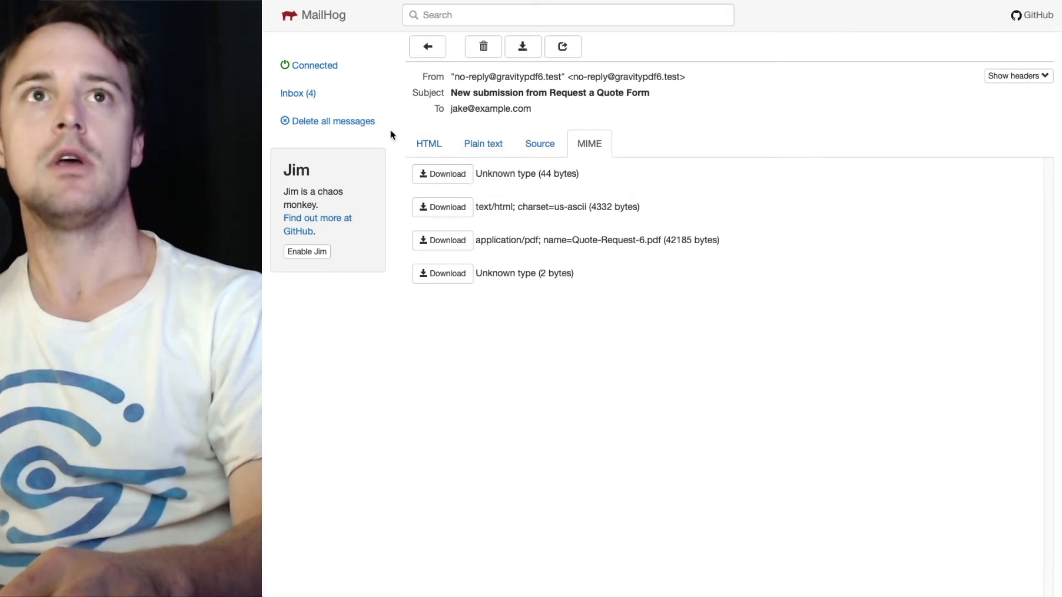
click(428, 142)
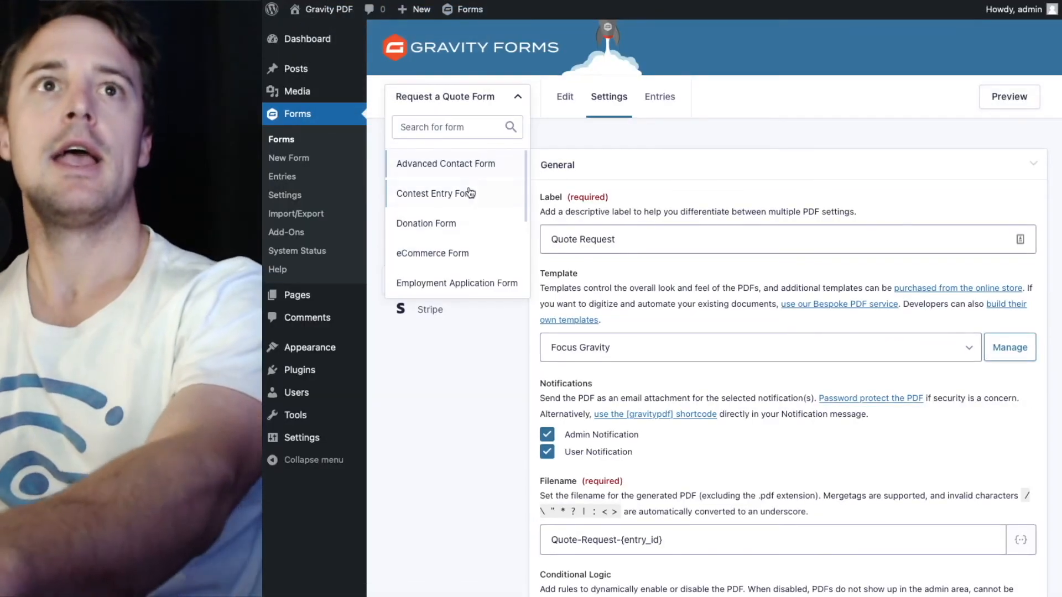
Reopen the Admin Notification settings from the form's Notifications list
click(516, 96)
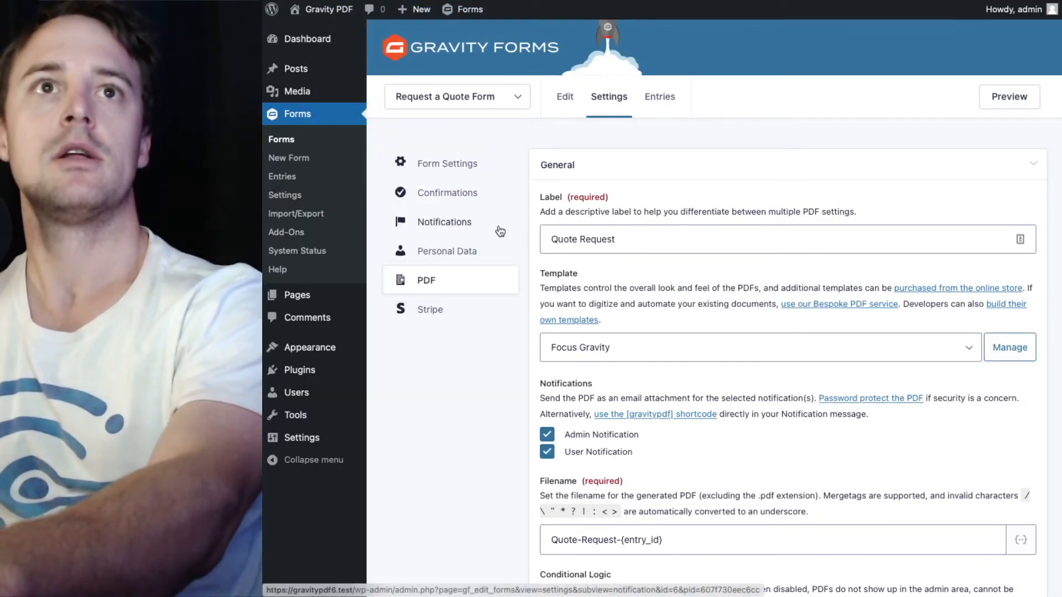
click(444, 222)
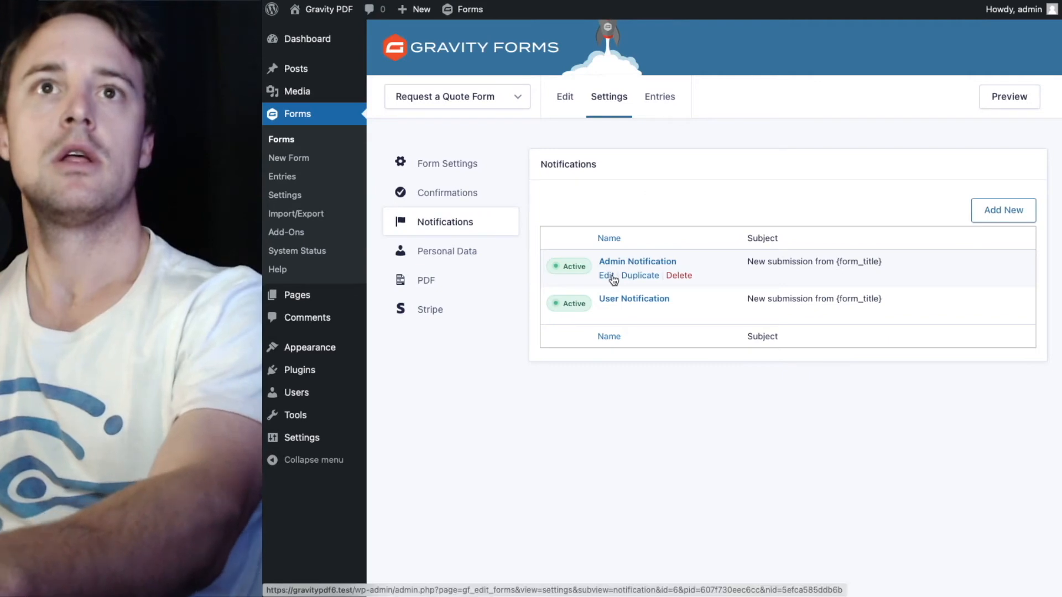
click(605, 276)
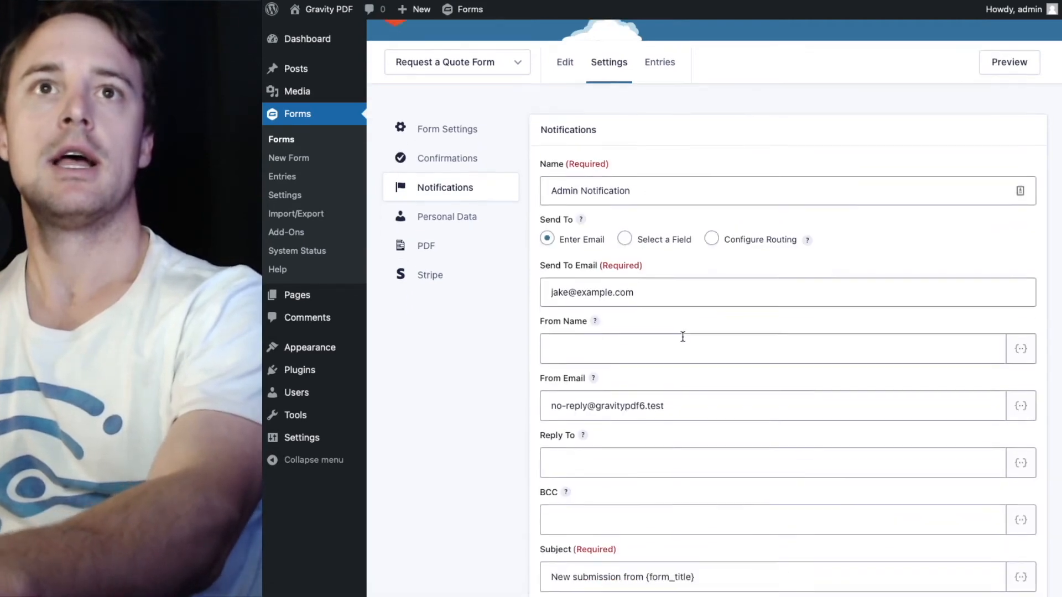
scroll(down, 3)
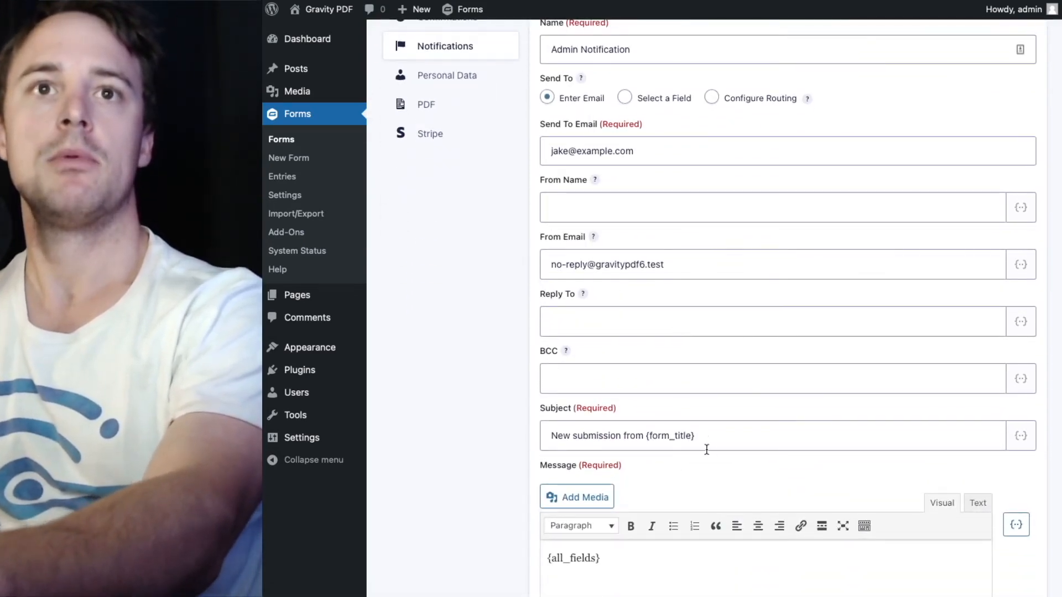
Set the subject to 'Admin Notification - Submit Quote Request' and save the notification
text(Admin Notification -)
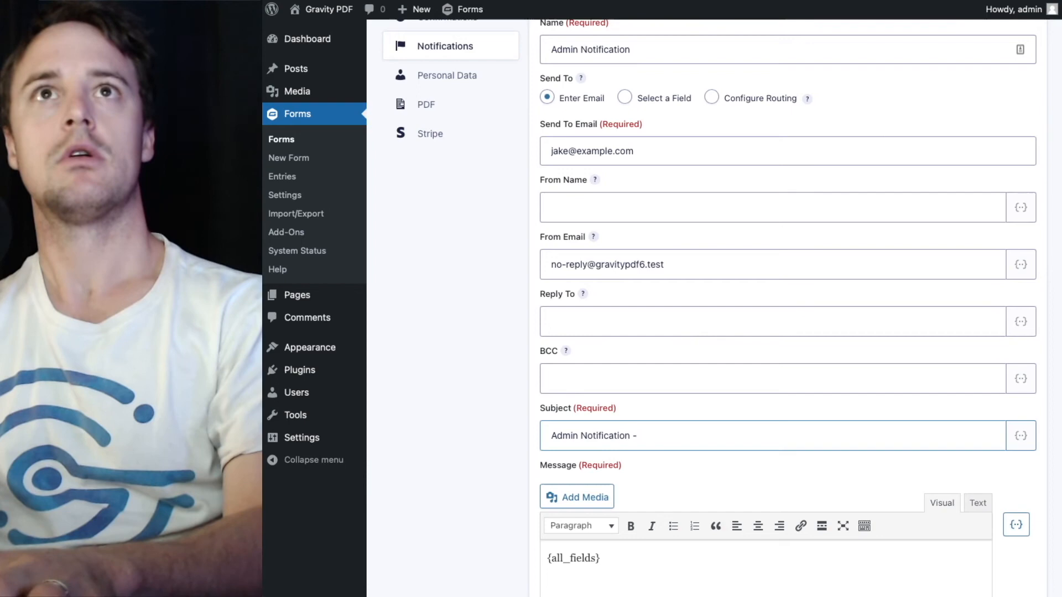
text(Submit)
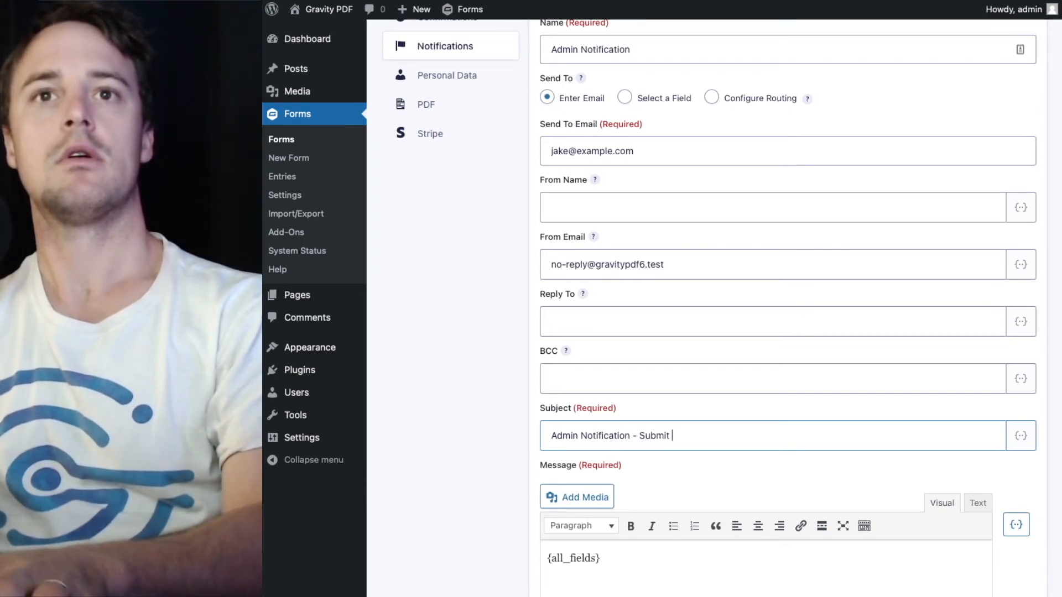
text(Quote Request)
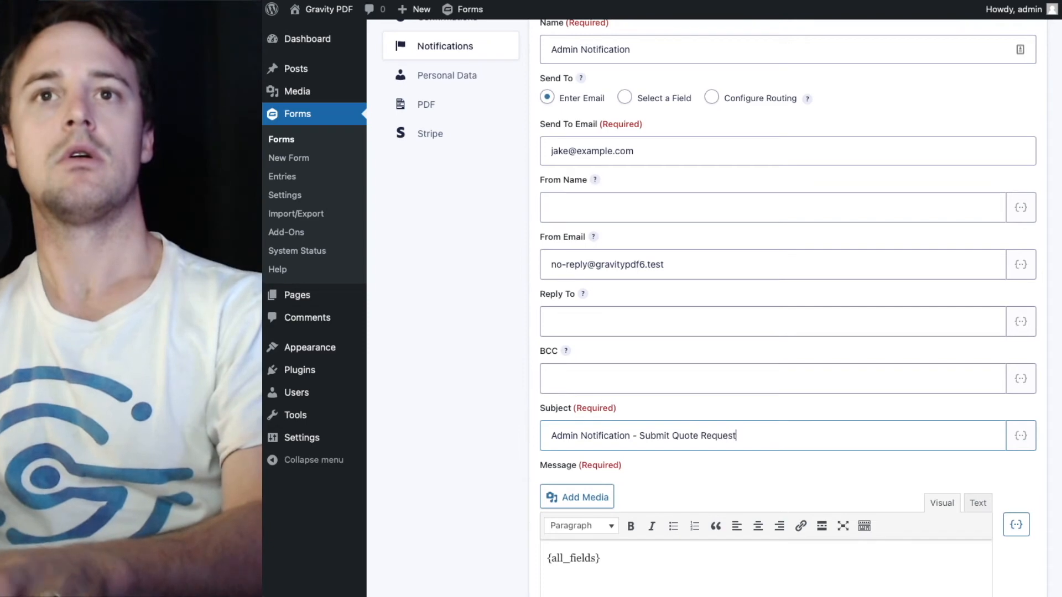
scroll(down, 3)
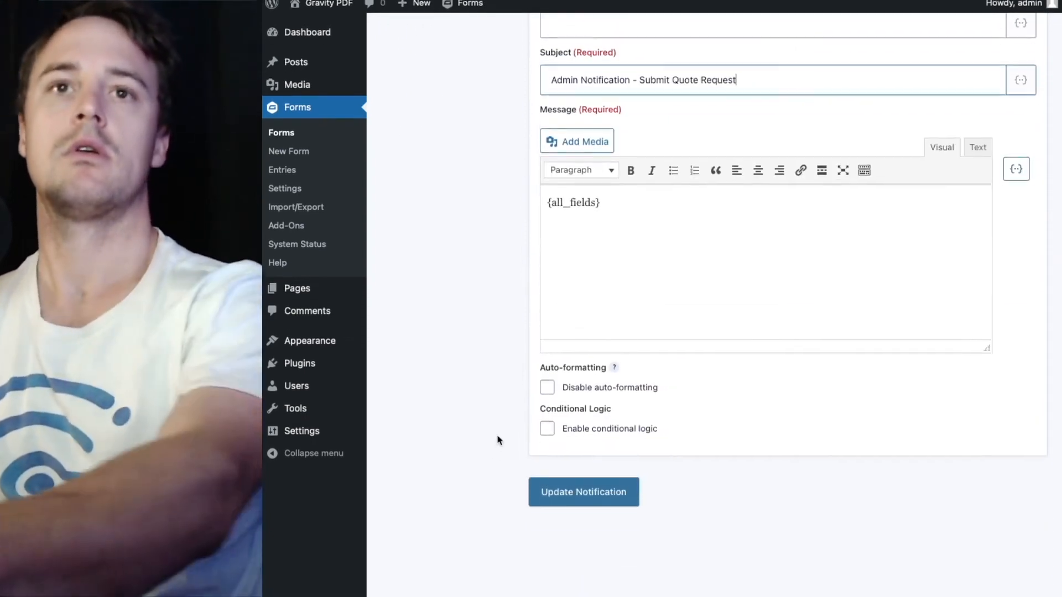
click(583, 491)
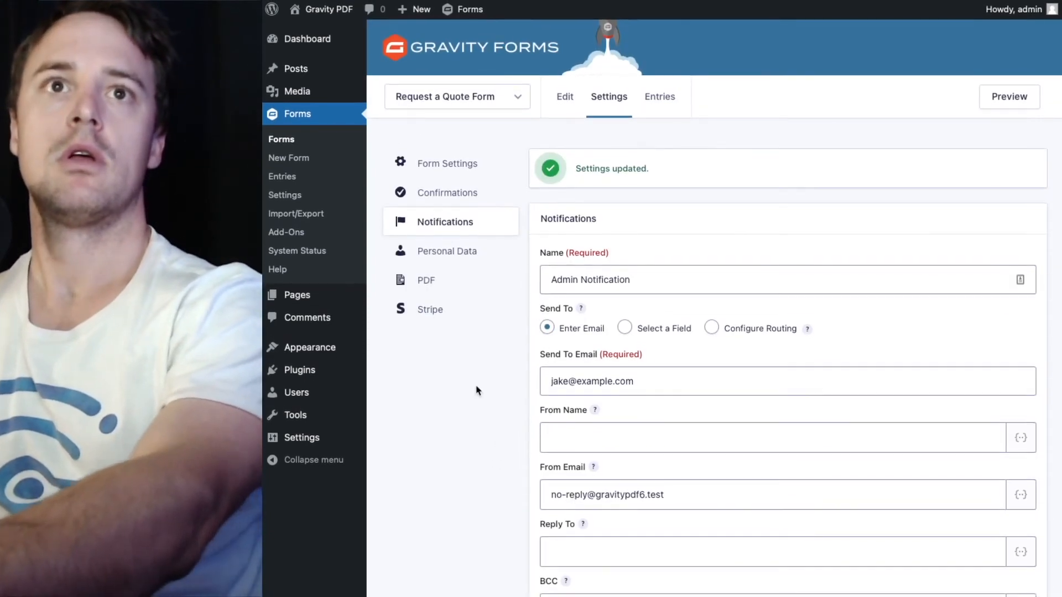
Set the User Notification subject to 'Thanks for reaching out. We'll get back to you shortly.' and save it
click(445, 221)
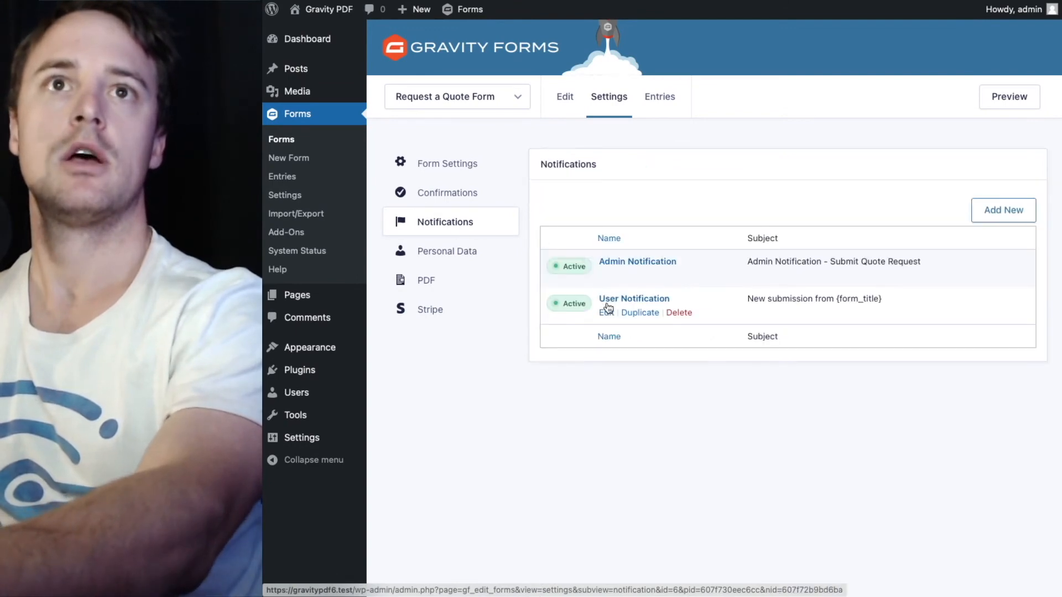
click(633, 298)
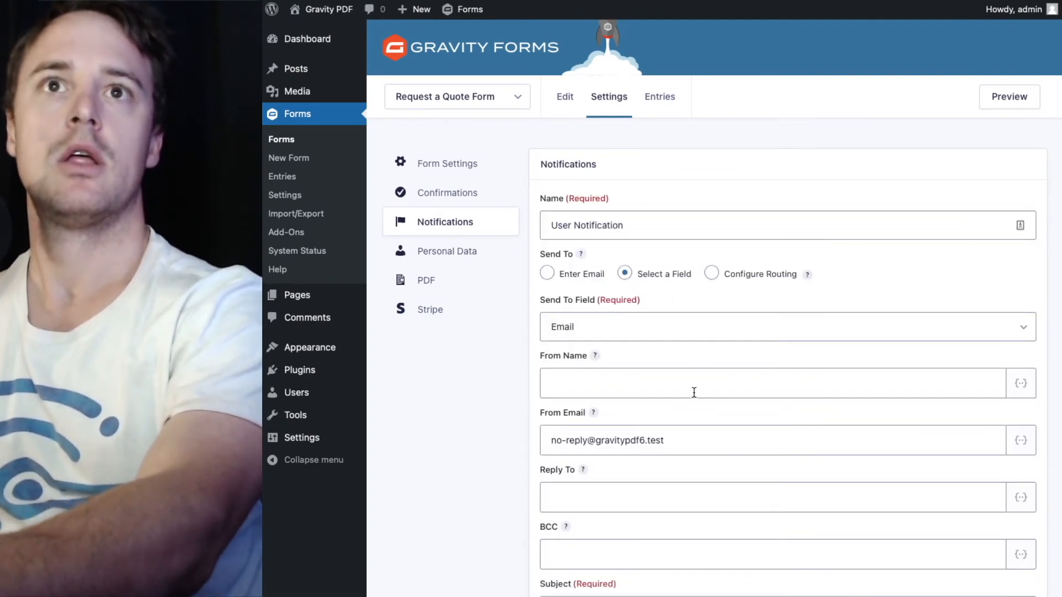
scroll(down, 3)
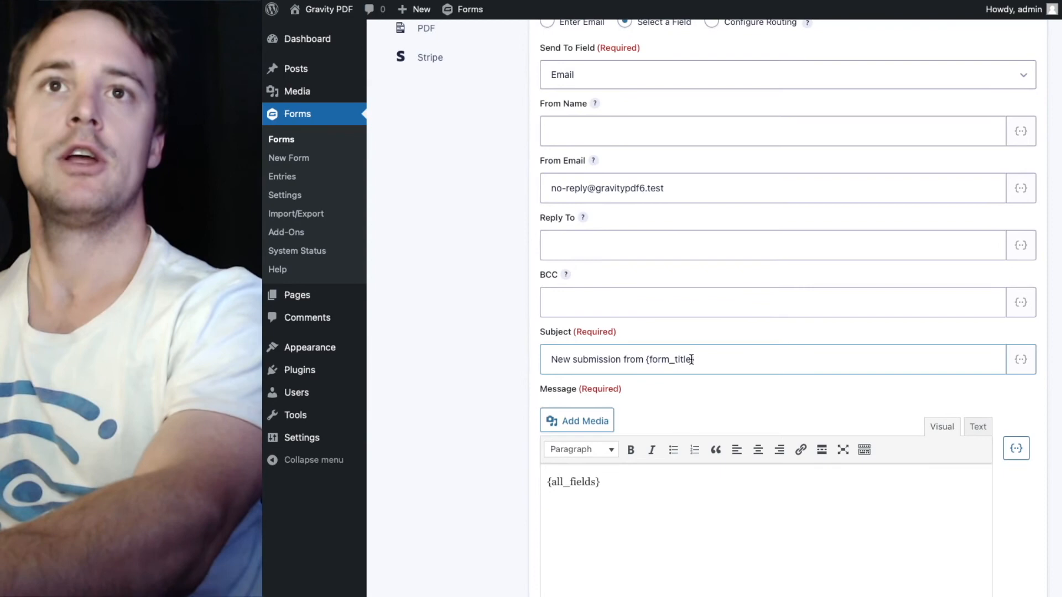
text(Thanks for reach)
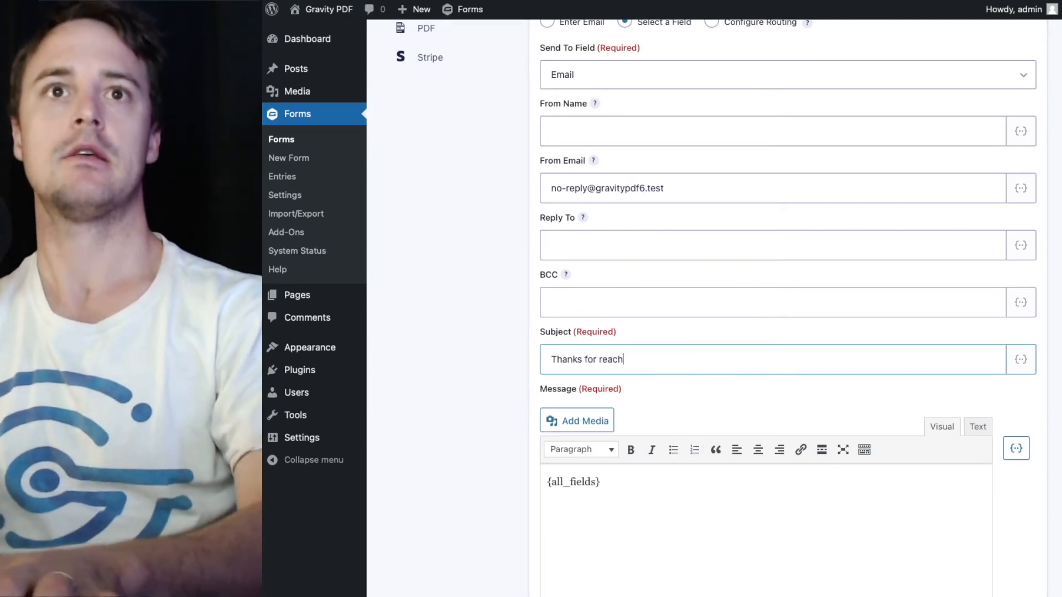
text(ing out.)
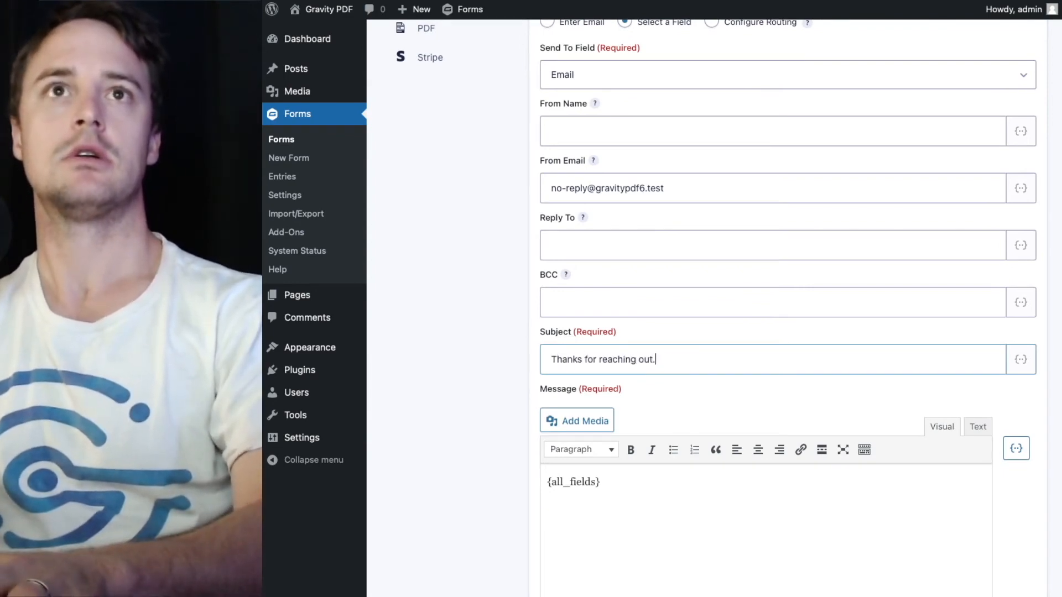
text(We'll)
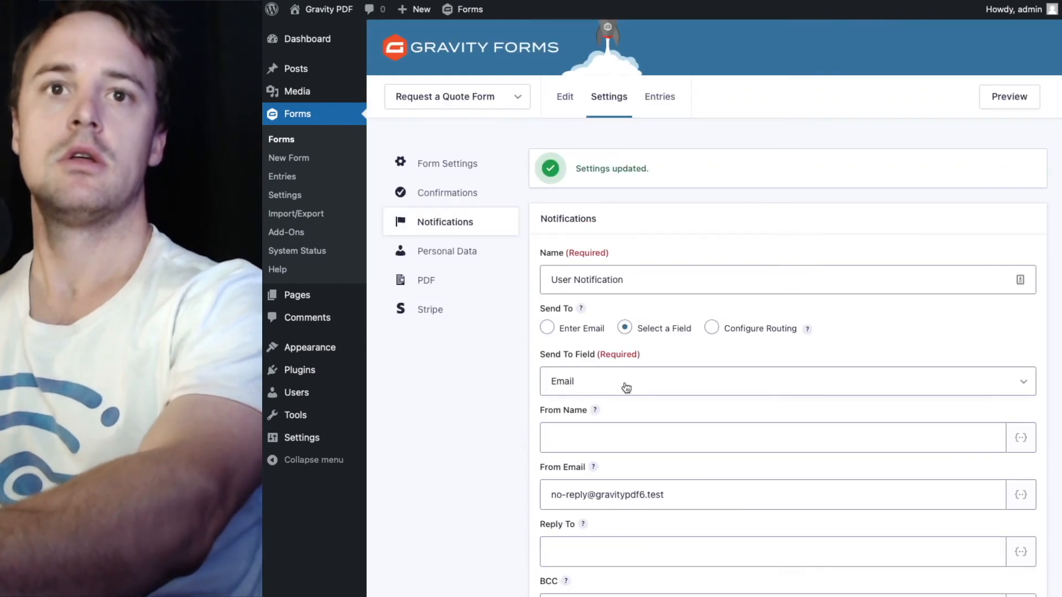
click(1008, 96)
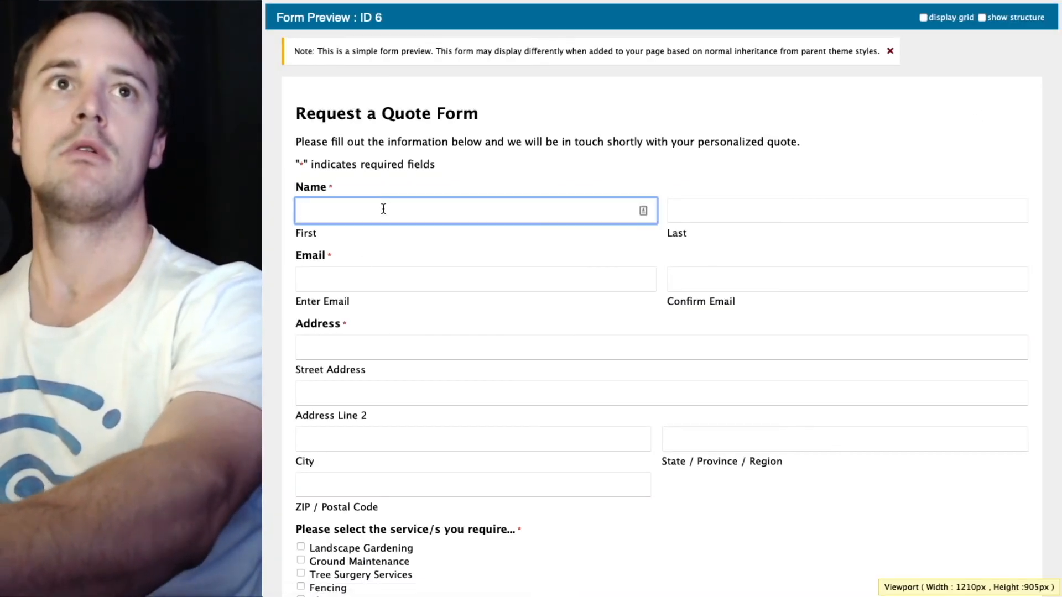
text(Simon)
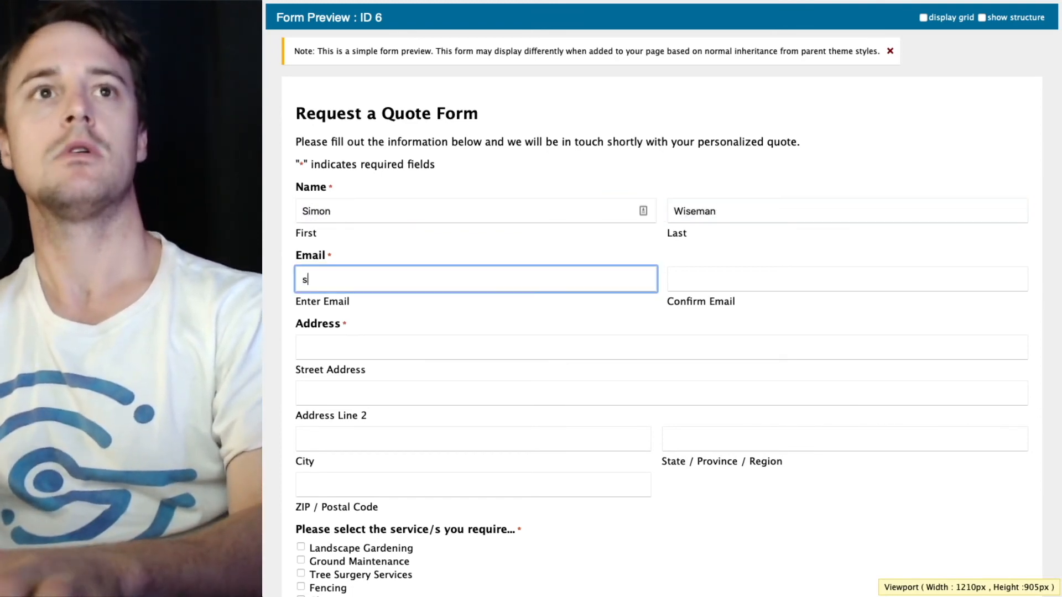
text(imon@exa)
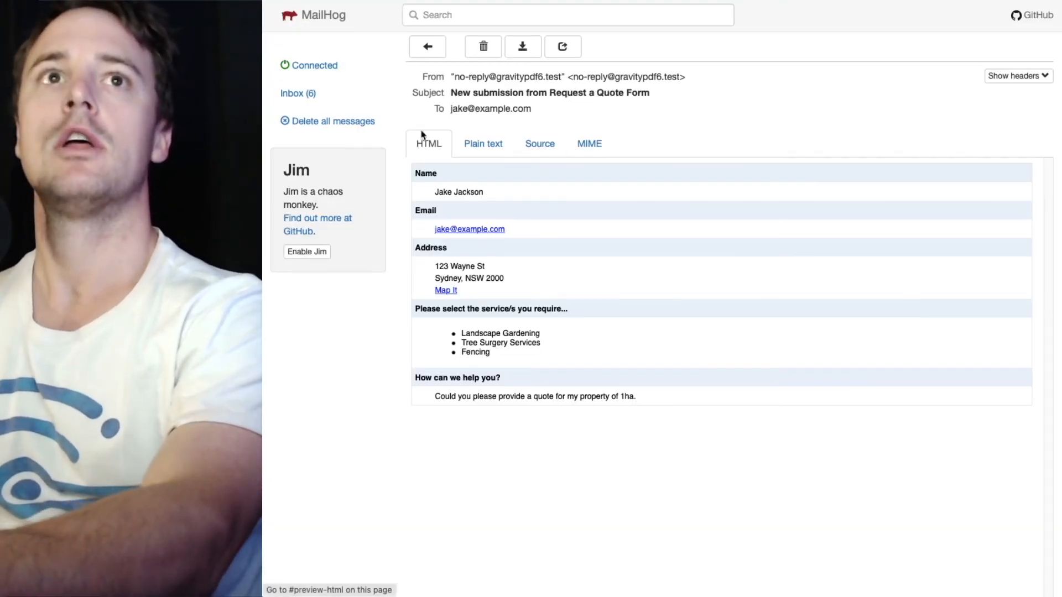
From the inbox, view the thank-you email's MIME parts and download Quote-Request-7.pdf
click(426, 46)
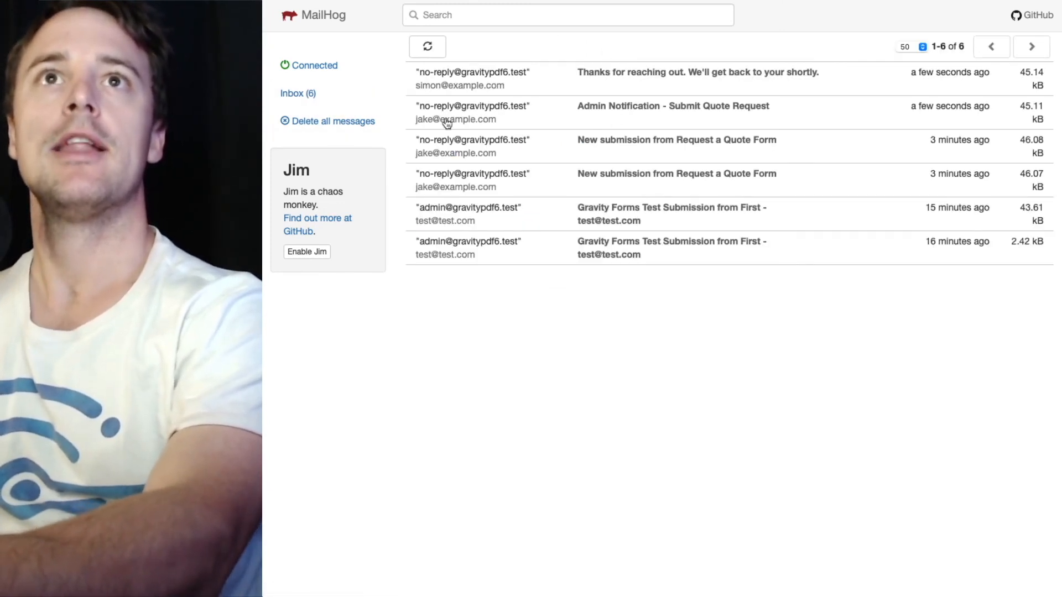
mouse_move(690, 112)
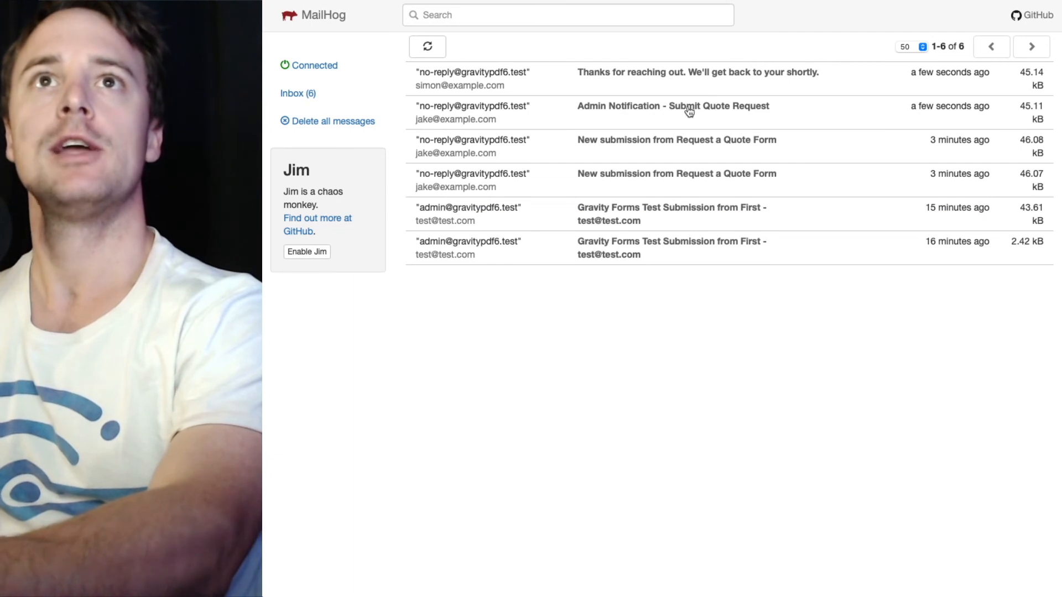
mouse_move(429, 97)
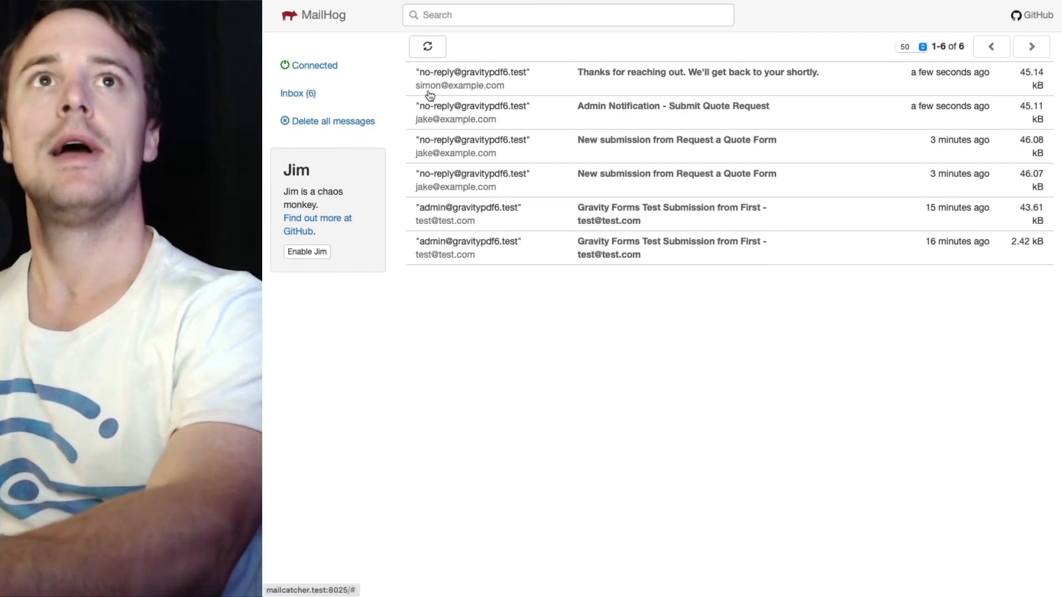
mouse_move(483, 81)
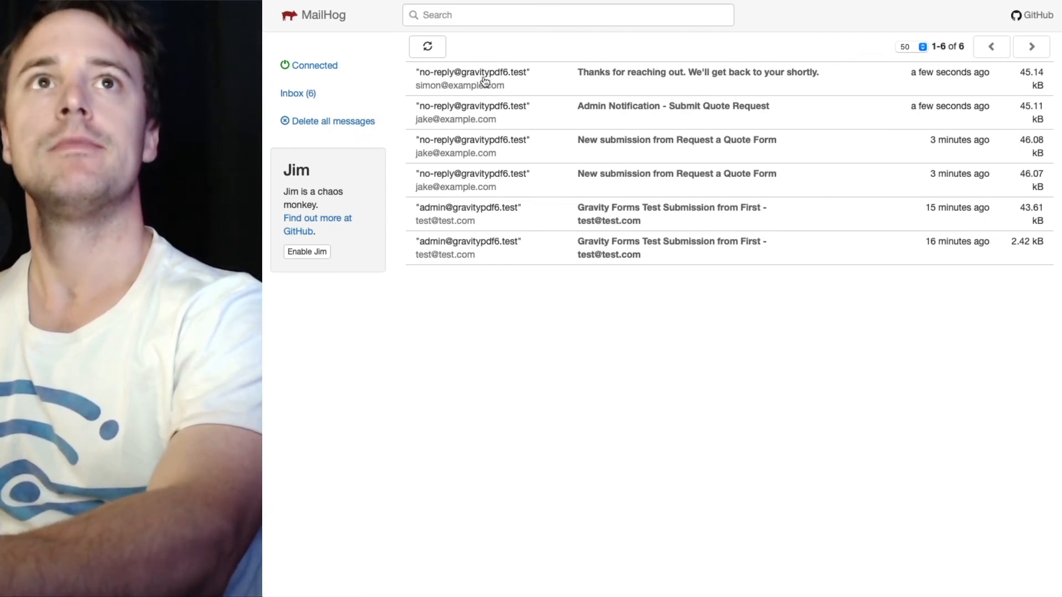
mouse_move(591, 83)
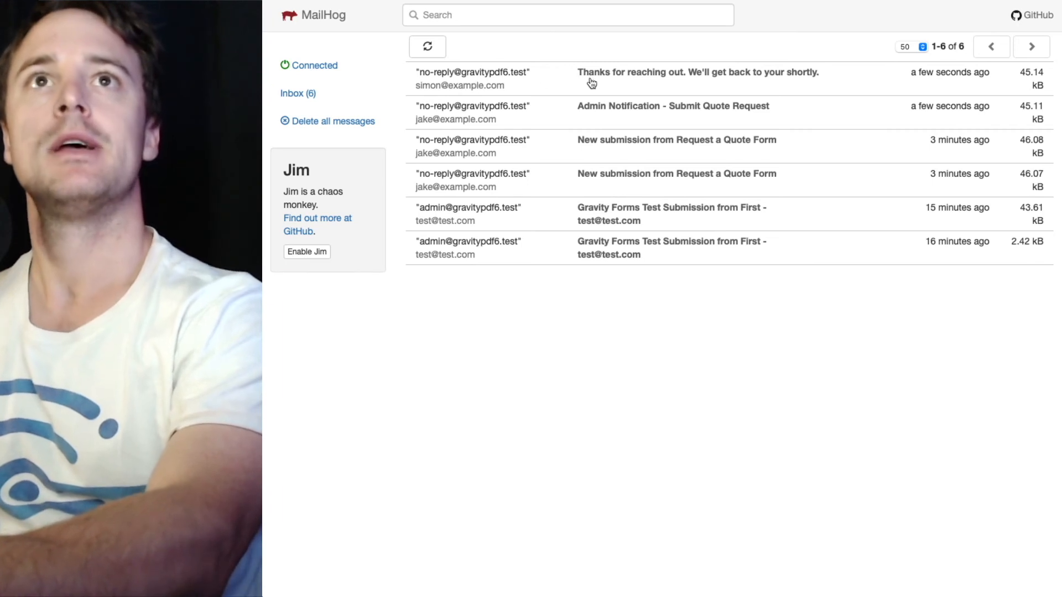
click(698, 72)
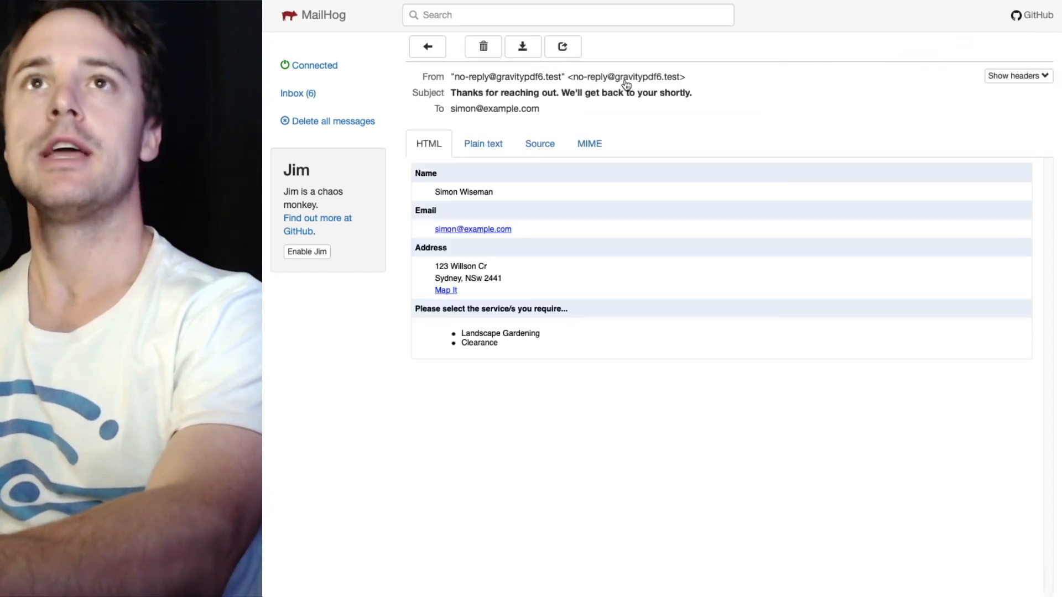
click(588, 142)
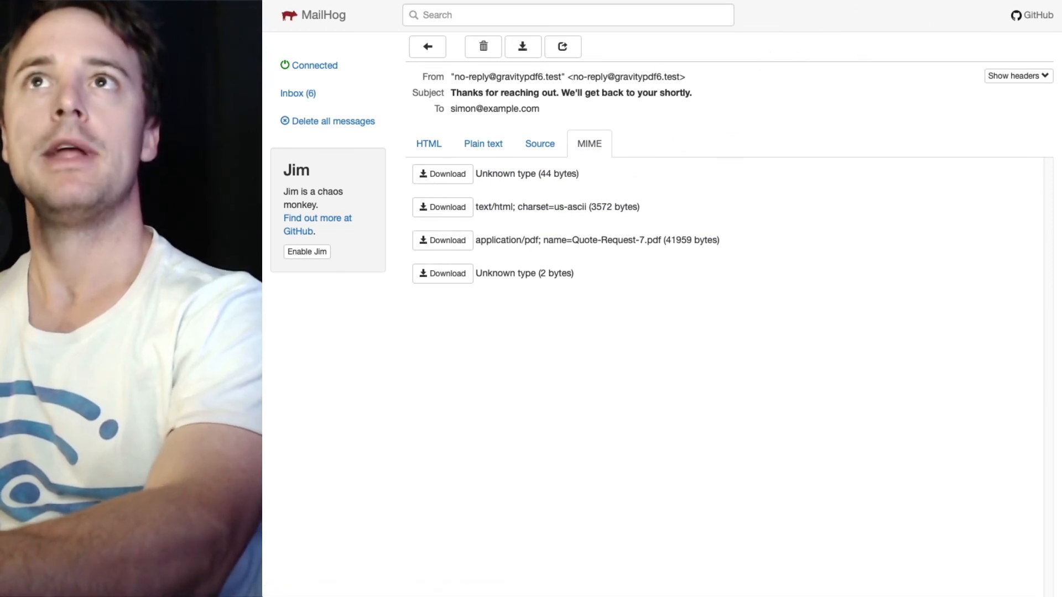
click(442, 240)
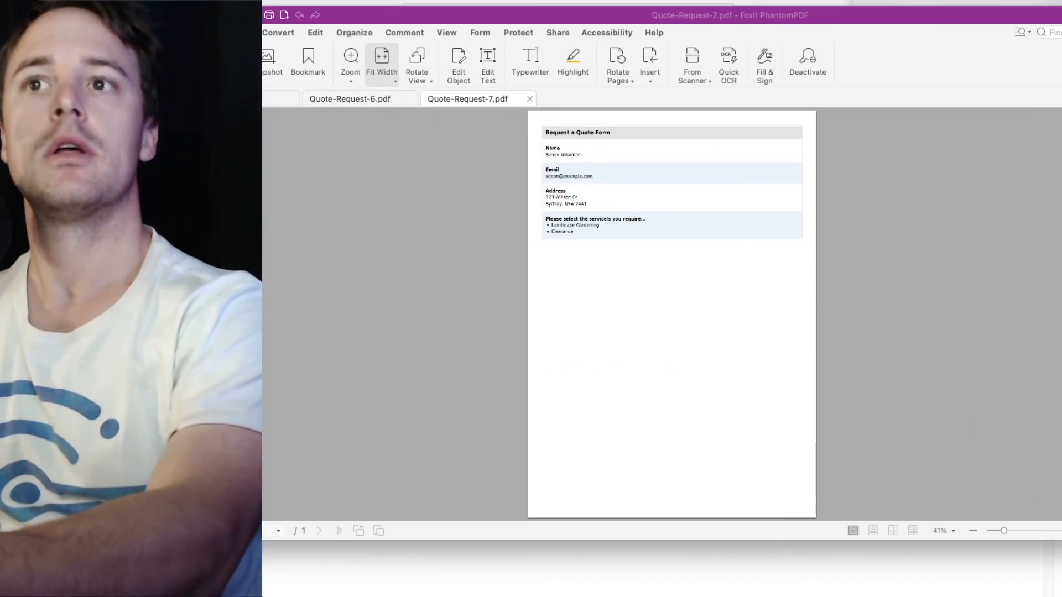
click(382, 60)
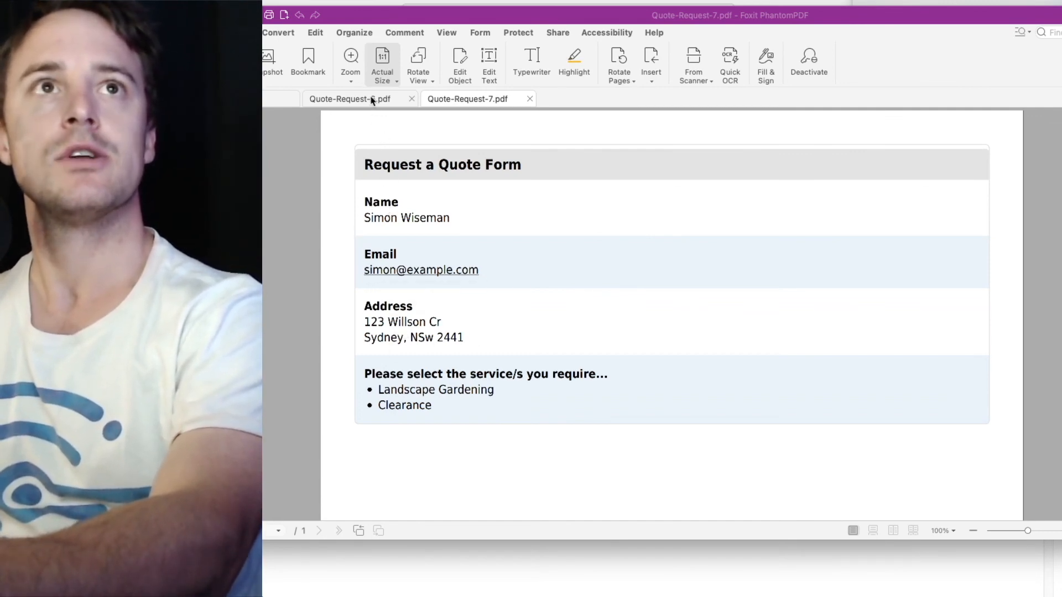
mouse_move(351, 98)
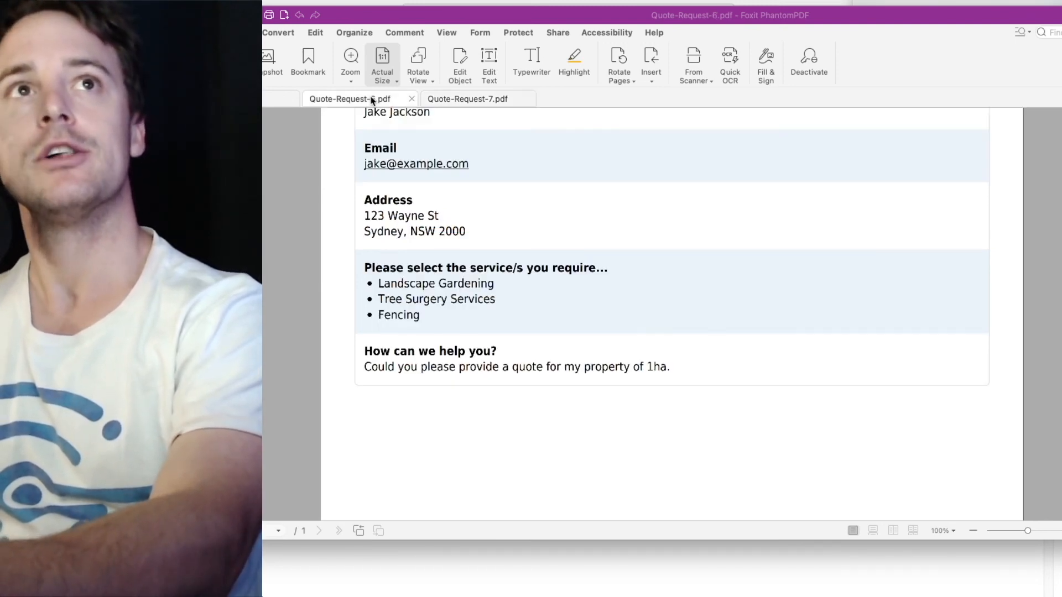
scroll(up, 3)
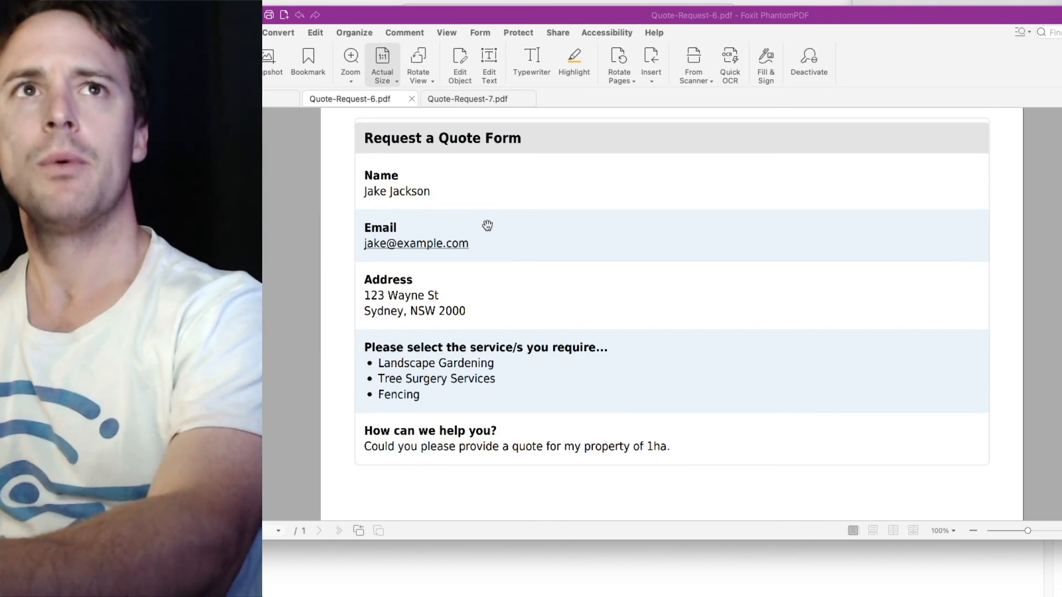